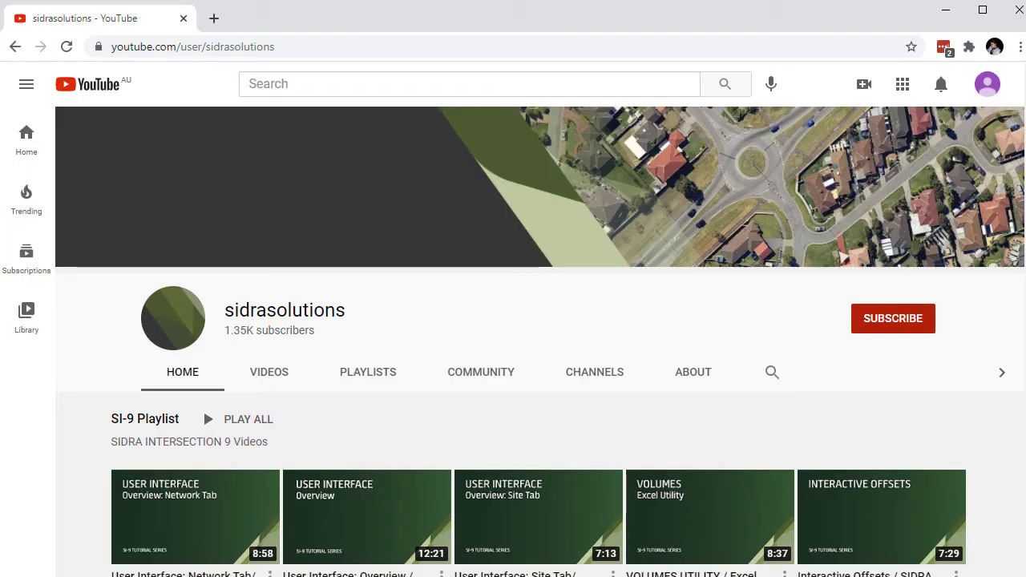
- Subscribe to sidrasolutions with notifications on and draft a comment inviting content suggestions
{"action": "left_click", "coordinate": [893, 318]}
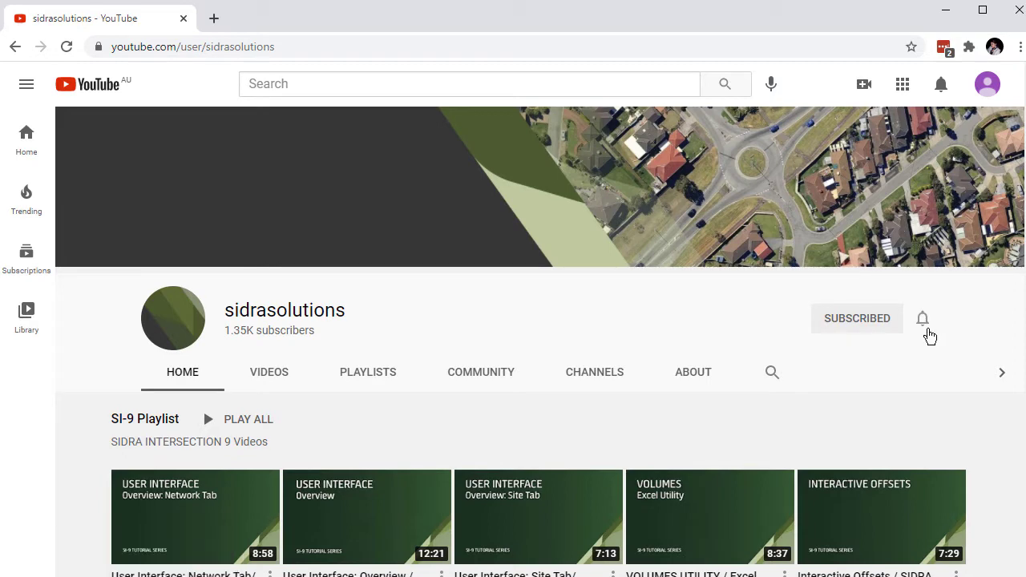
{"action": "left_click", "coordinate": [922, 319]}
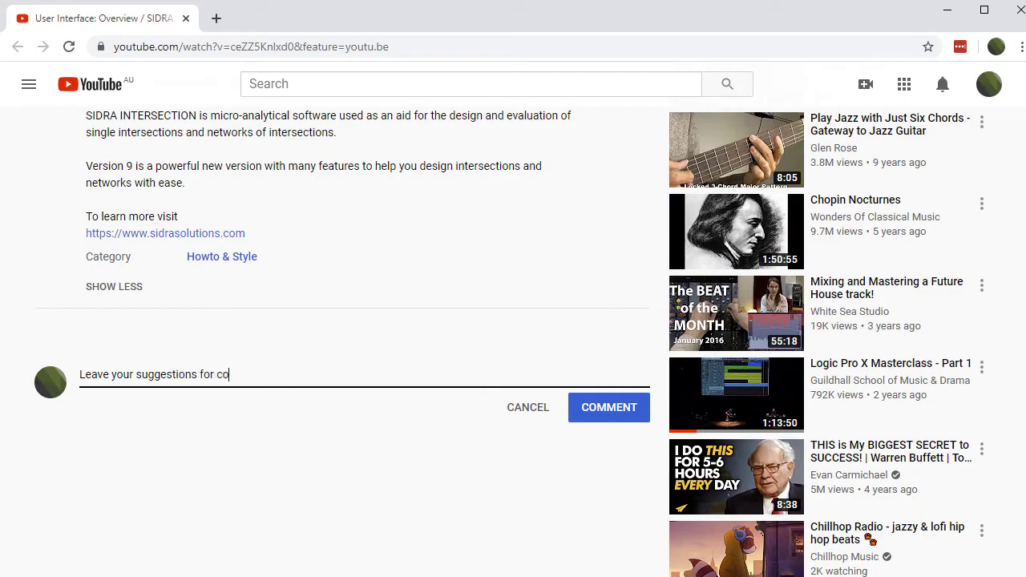
{"action": "type", "text": "ntent here in the YouTube"}
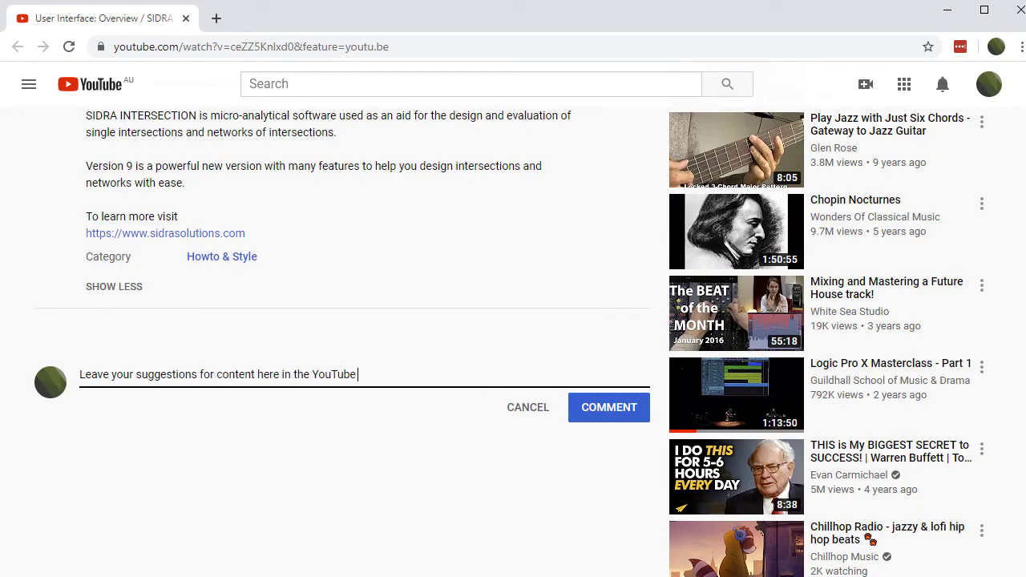
{"action": "type", "text": "comment box!"}
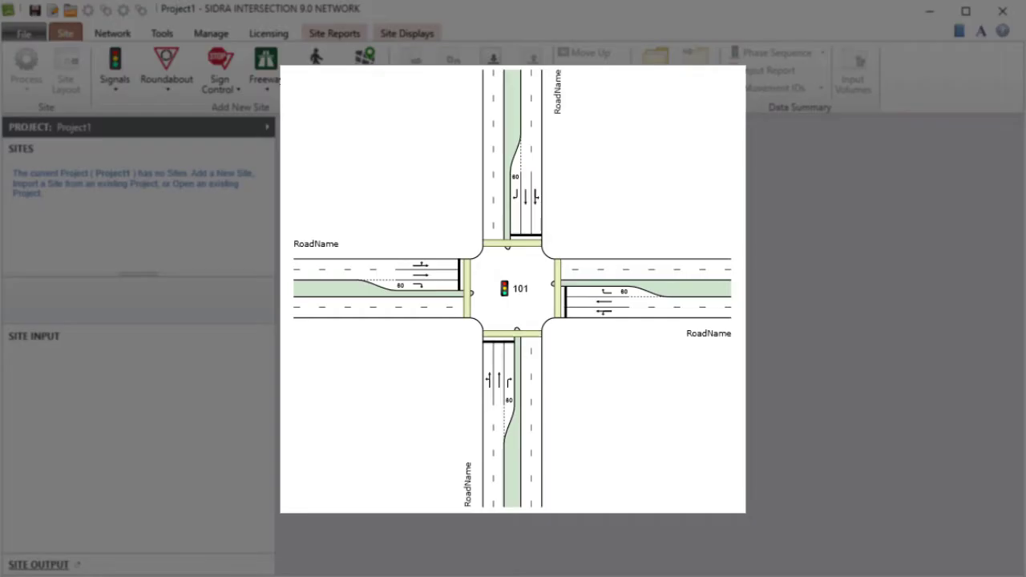
{"action": "left_click", "coordinate": [166, 68]}
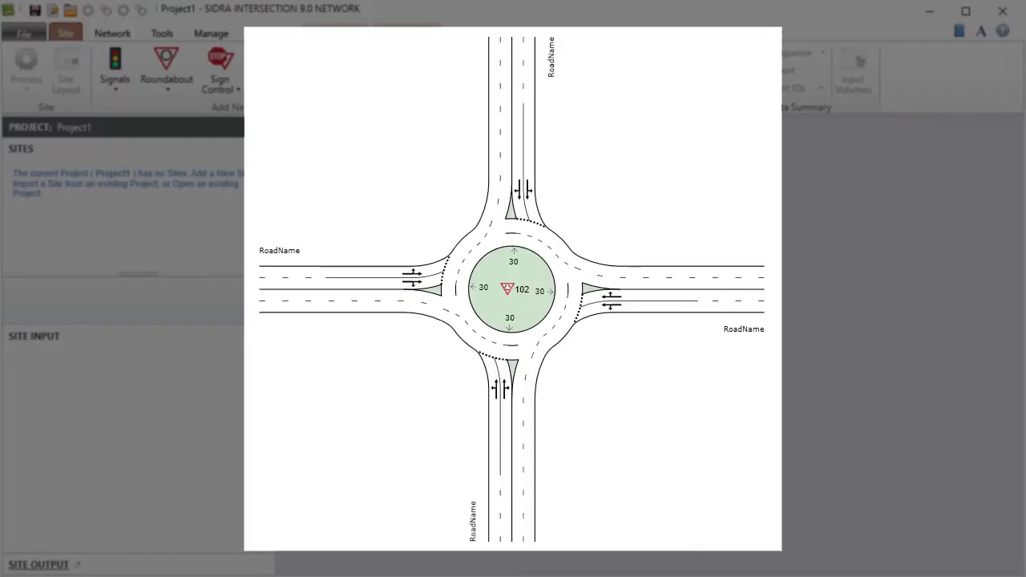
{"action": "left_click", "coordinate": [219, 68]}
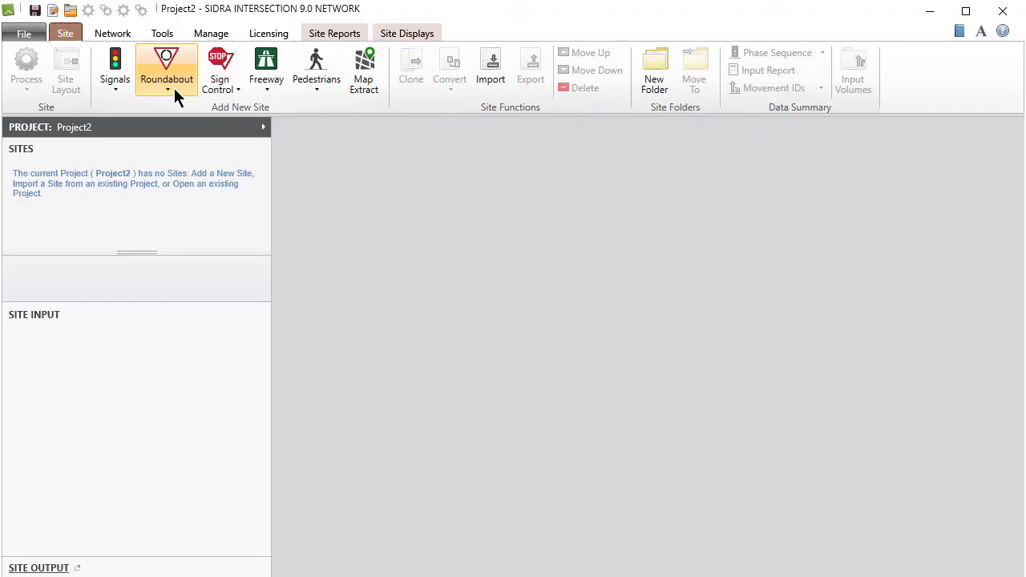
- Add a two-lane unsignalised roundabout site, Site1, from the Roundabout dropdown
{"action": "left_click", "coordinate": [166, 68]}
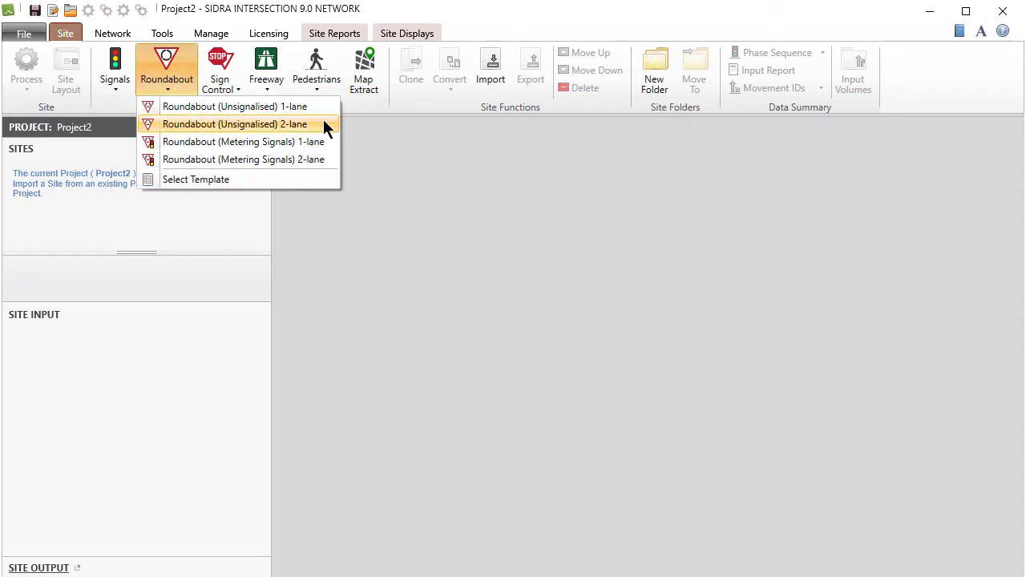
{"action": "left_click", "coordinate": [235, 124]}
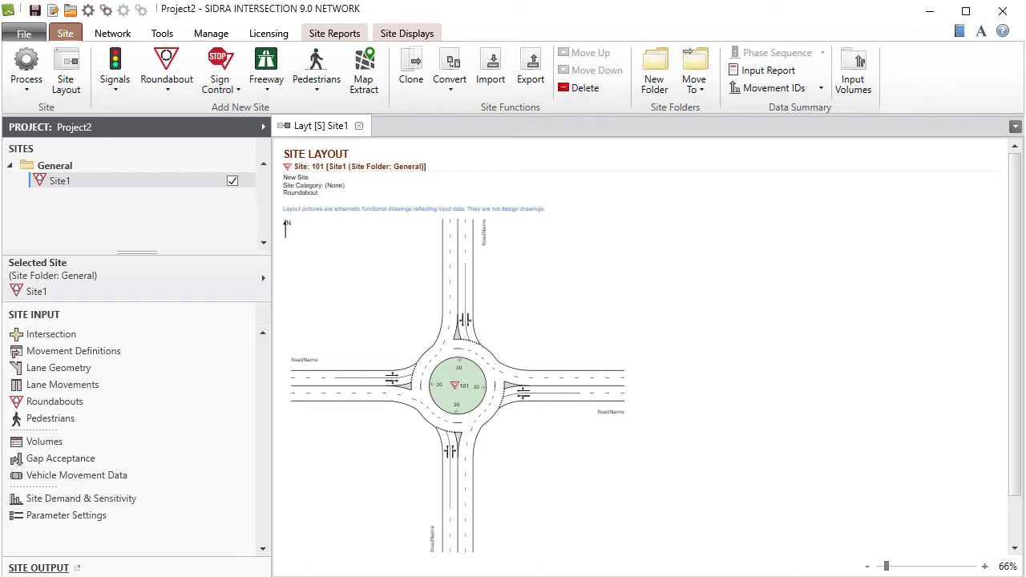
{"action": "mouse_move", "coordinate": [212, 190]}
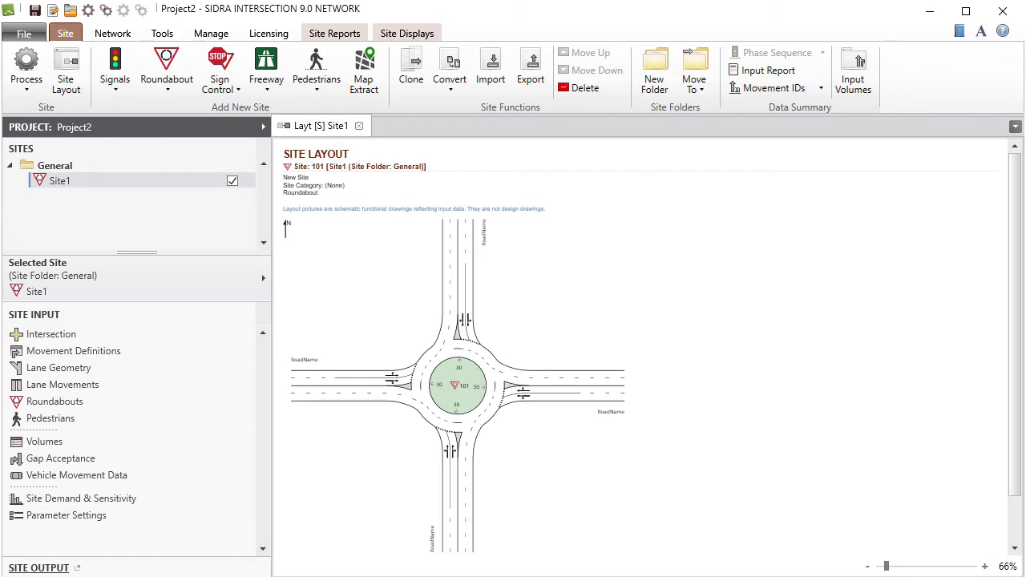
{"action": "mouse_move", "coordinate": [147, 338]}
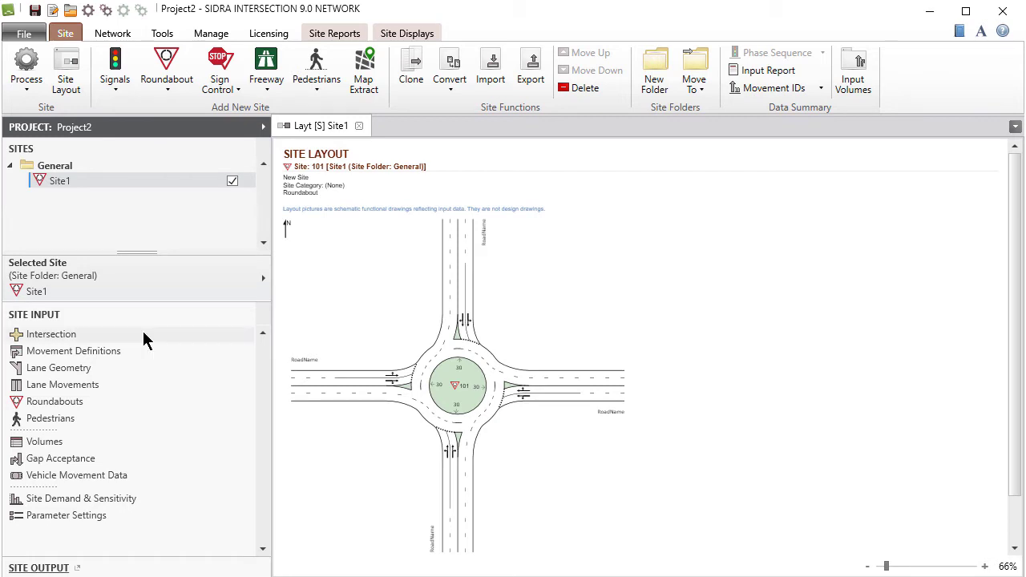
- Open and cancel Site1's Intersection dialog, reopen it from the layout, and open Help
{"action": "left_click", "coordinate": [52, 335]}
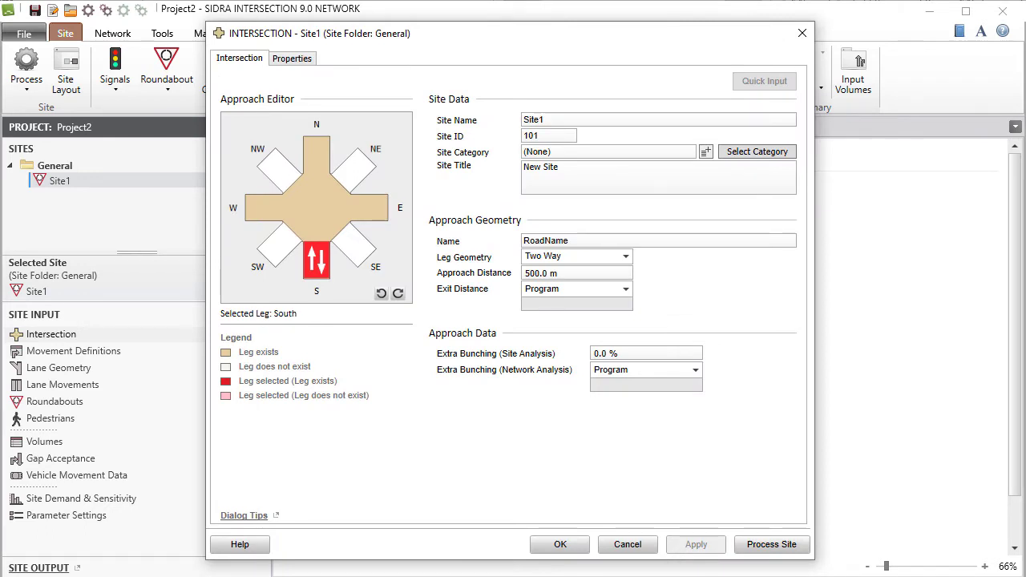
{"action": "left_click", "coordinate": [560, 545]}
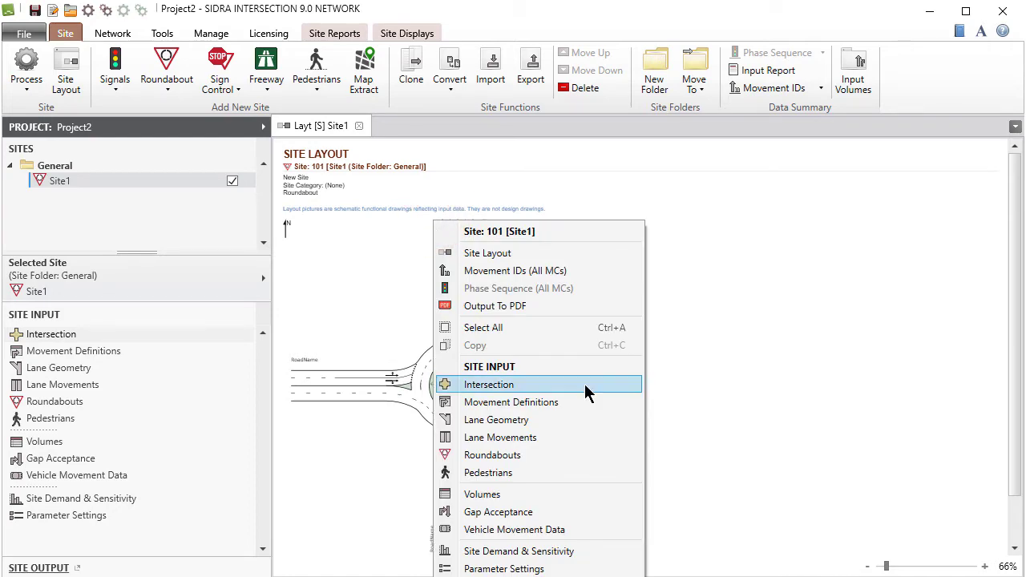
{"action": "left_click", "coordinate": [489, 384]}
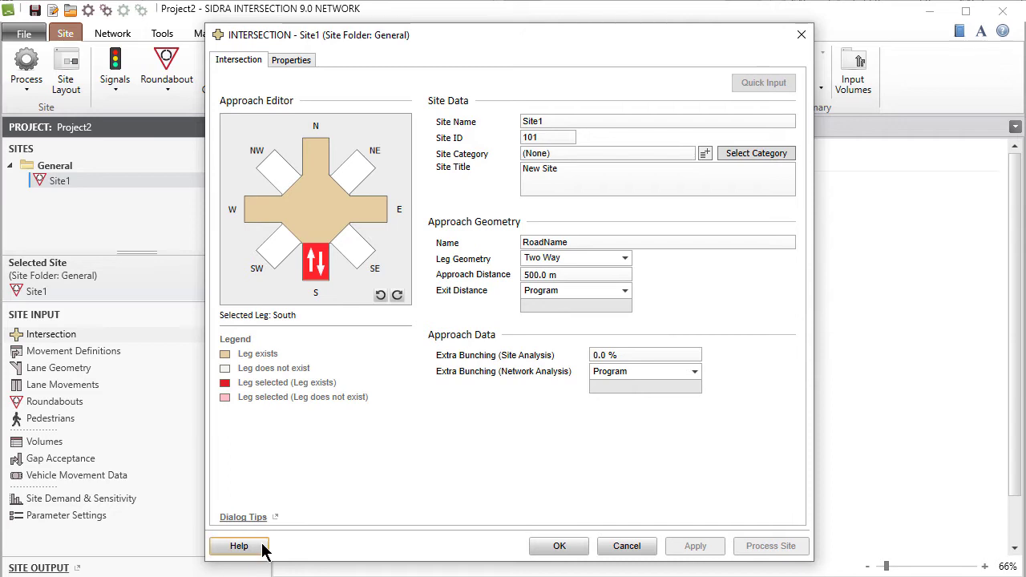
{"action": "left_click", "coordinate": [239, 546]}
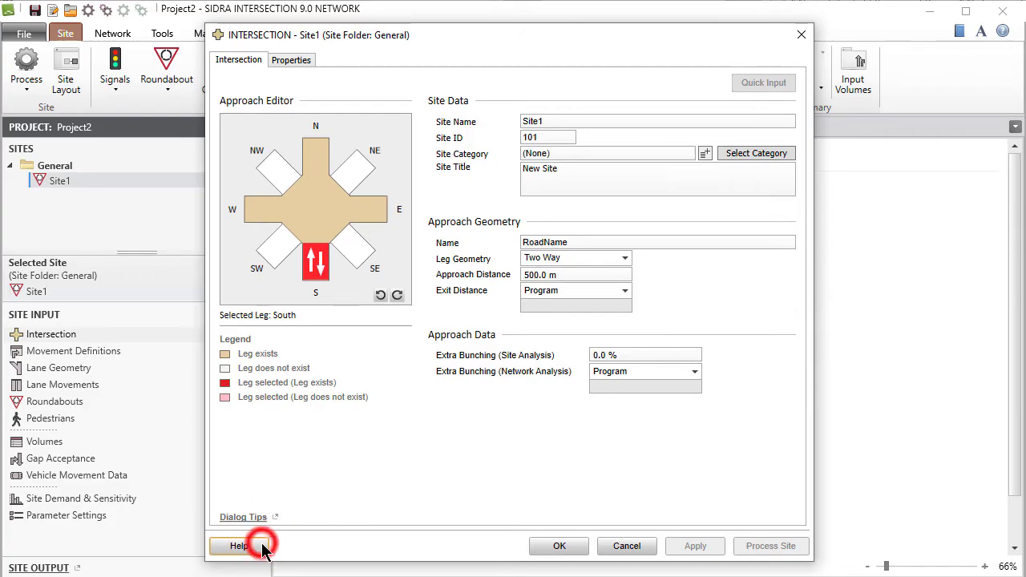
{"action": "left_click", "coordinate": [238, 546]}
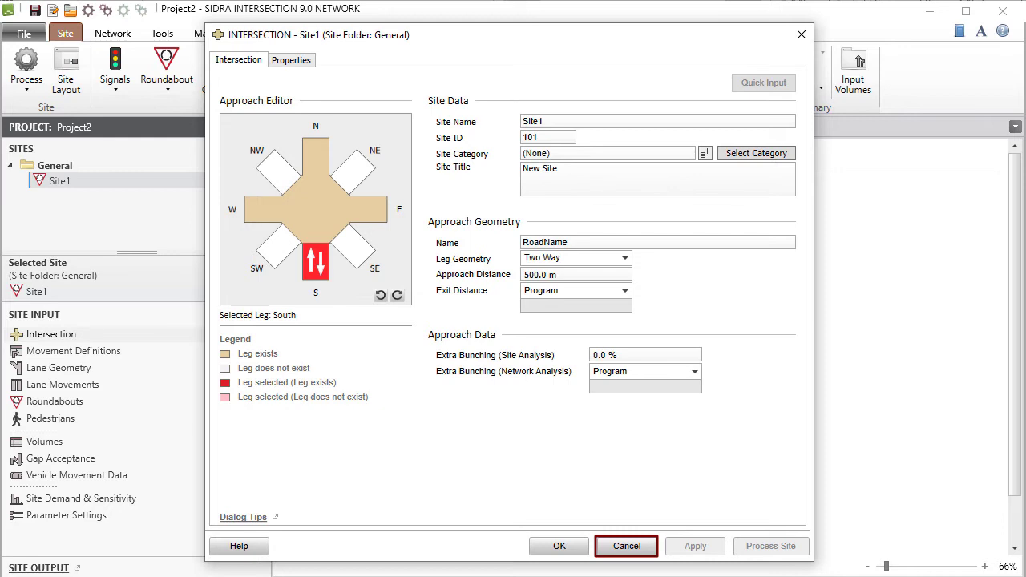
{"action": "mouse_move", "coordinate": [626, 546]}
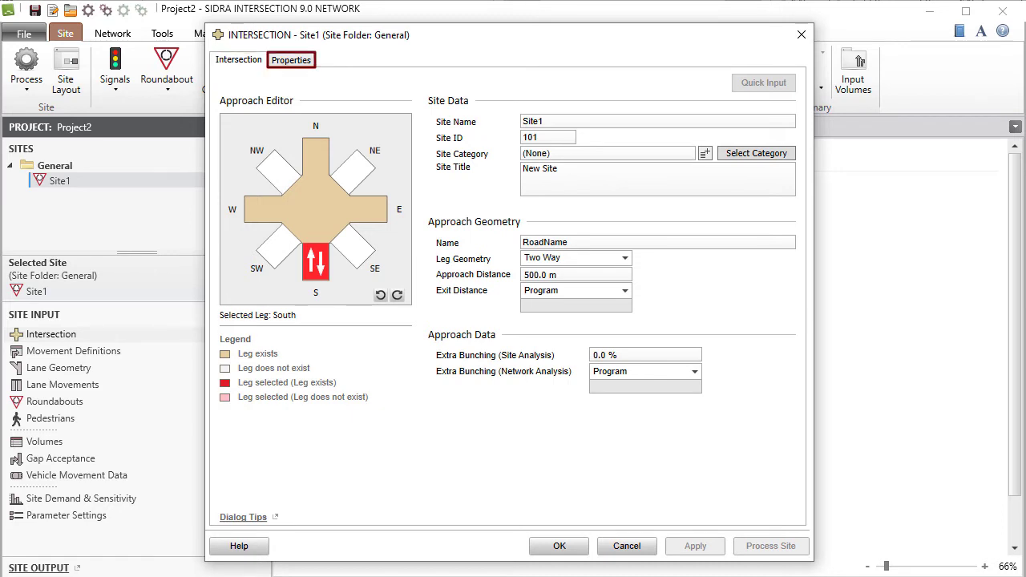
- Name the site Roundabout 1L with category New Design, and enter the three-leg roundabout title
{"action": "left_click", "coordinate": [238, 60]}
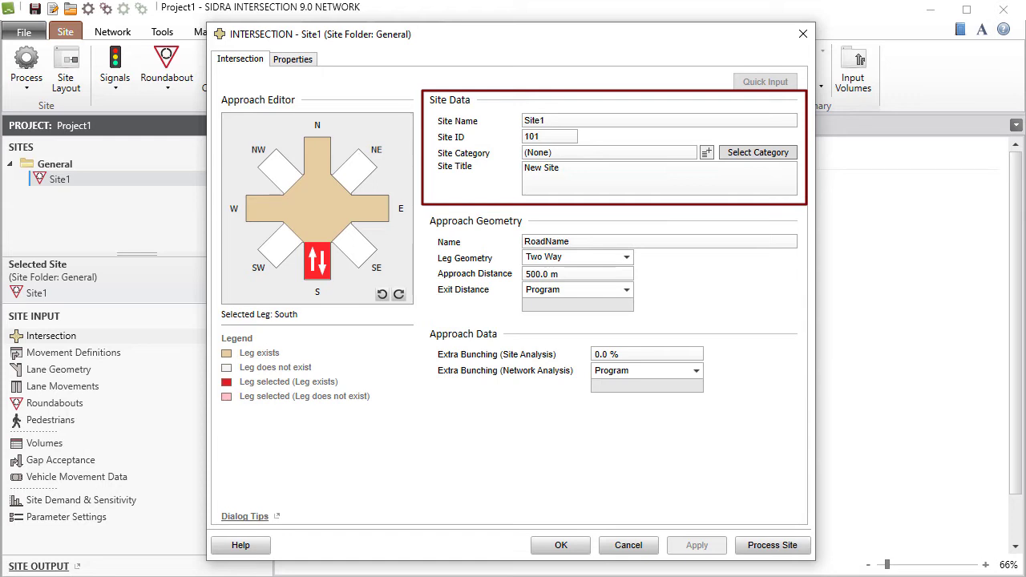
{"action": "type", "text": "Roundabout 1L"}
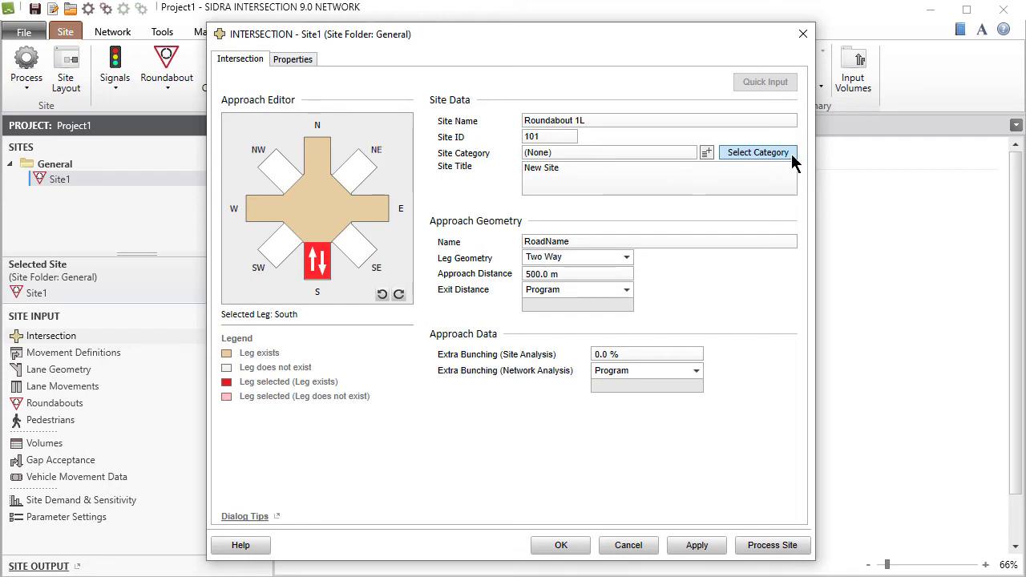
{"action": "left_click", "coordinate": [757, 153]}
{"action": "type", "text": "New"}
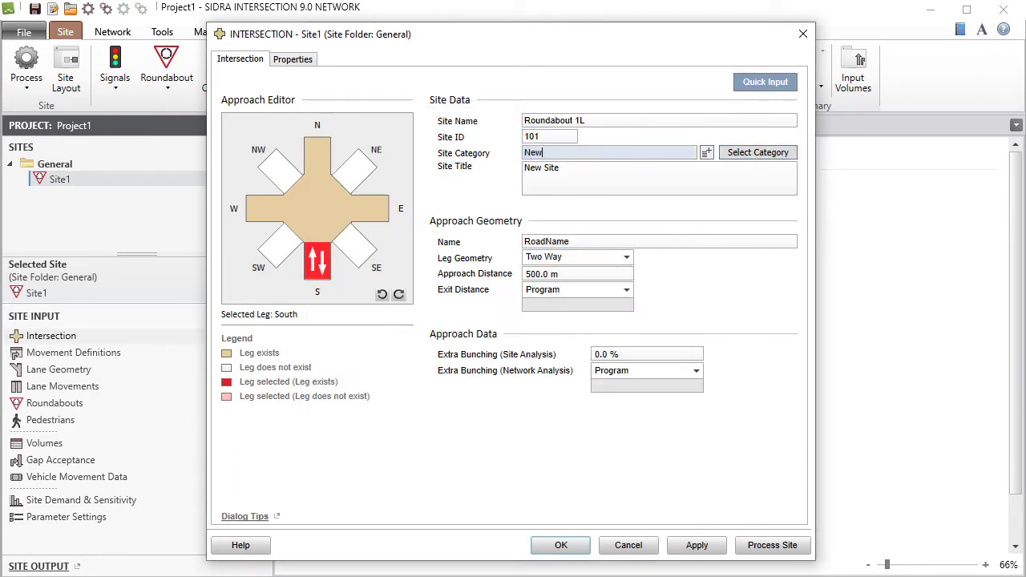
{"action": "type", "text": "Design"}
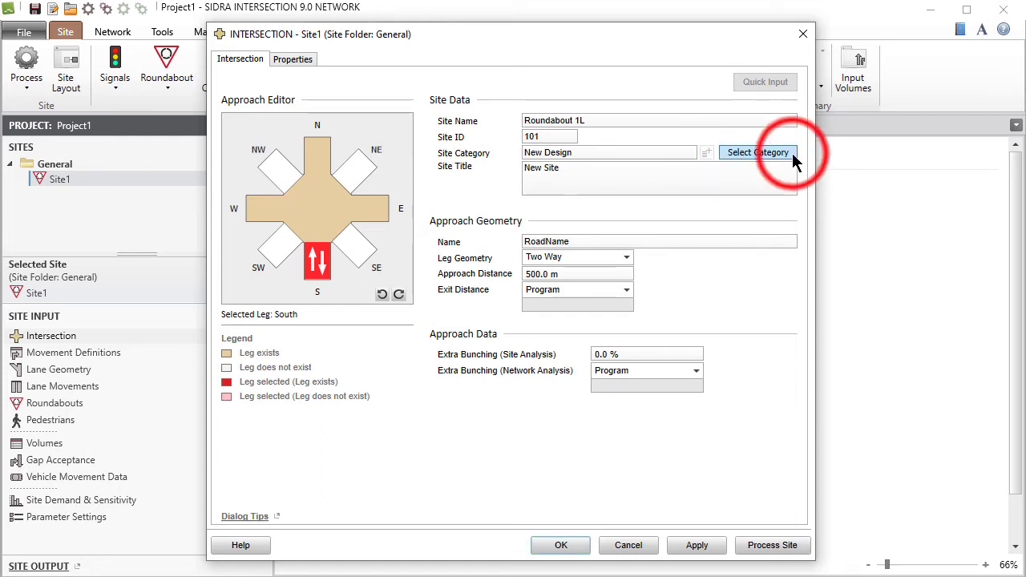
{"action": "left_click", "coordinate": [758, 153]}
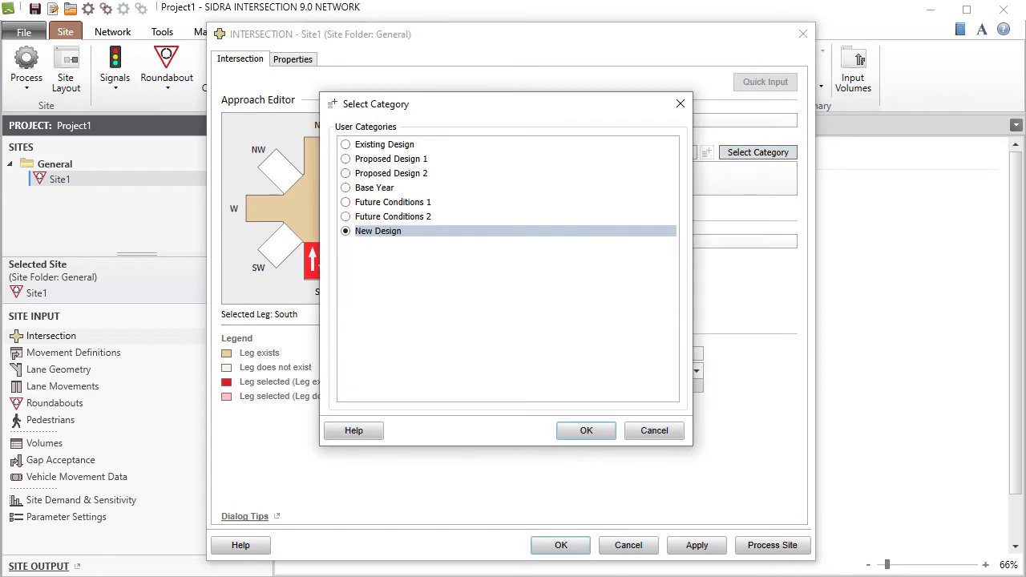
{"action": "left_click", "coordinate": [586, 431]}
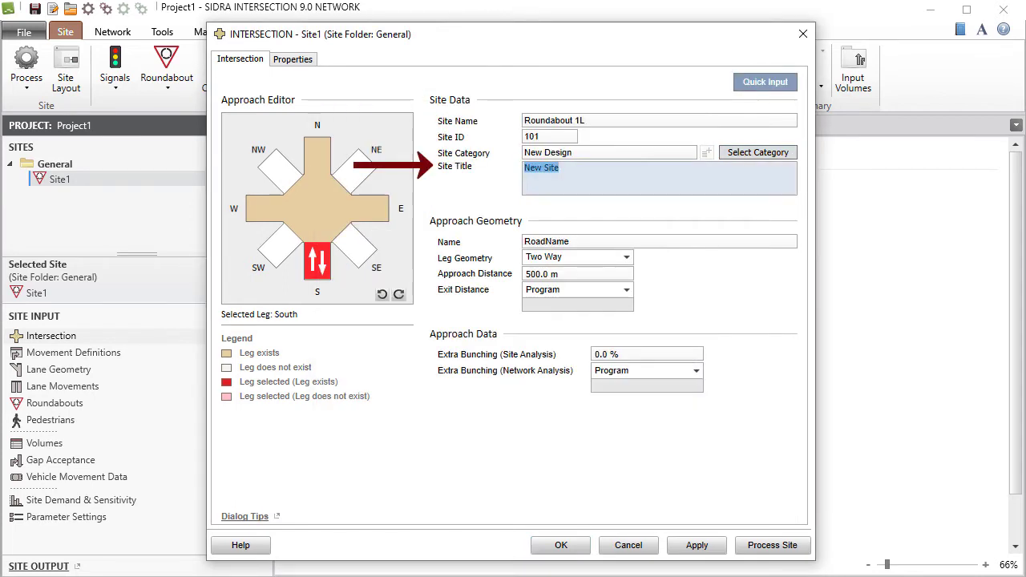
{"action": "type", "text": "Three-Leg Roundabout Example with Bypass Lane for Buses and Taxis and U Turn on West Leg"}
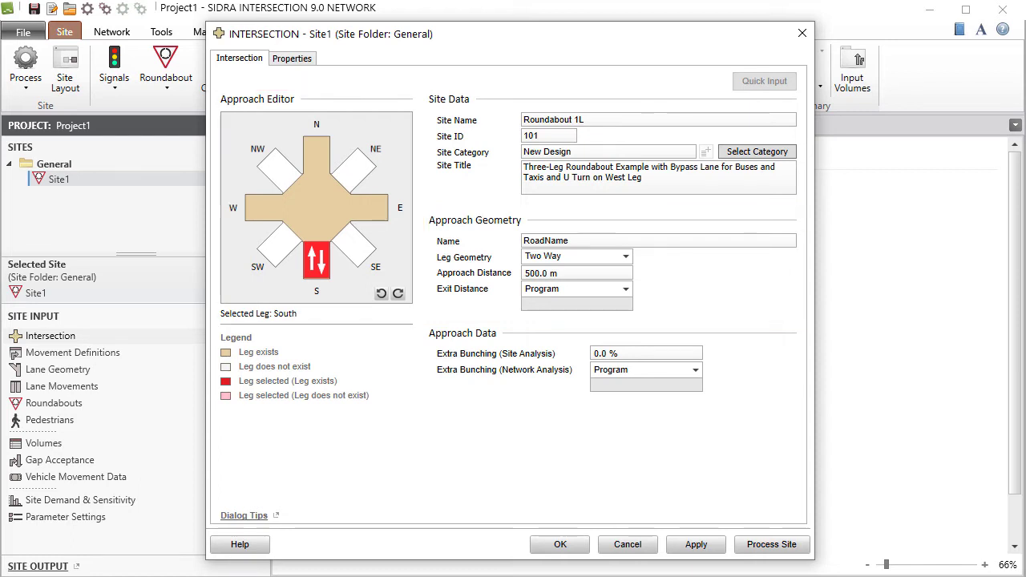
{"action": "left_click", "coordinate": [264, 207]}
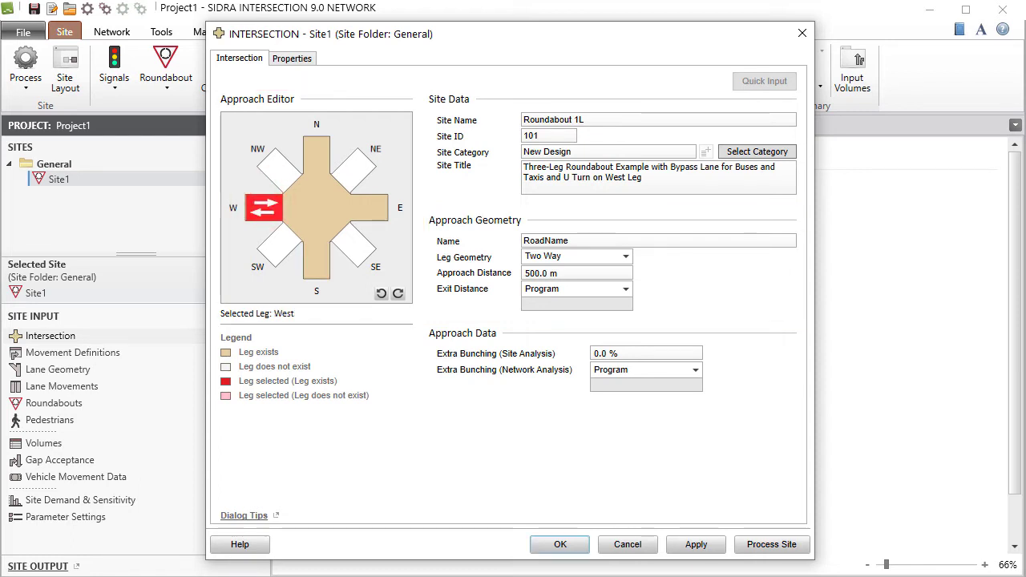
{"action": "mouse_move", "coordinate": [356, 167]}
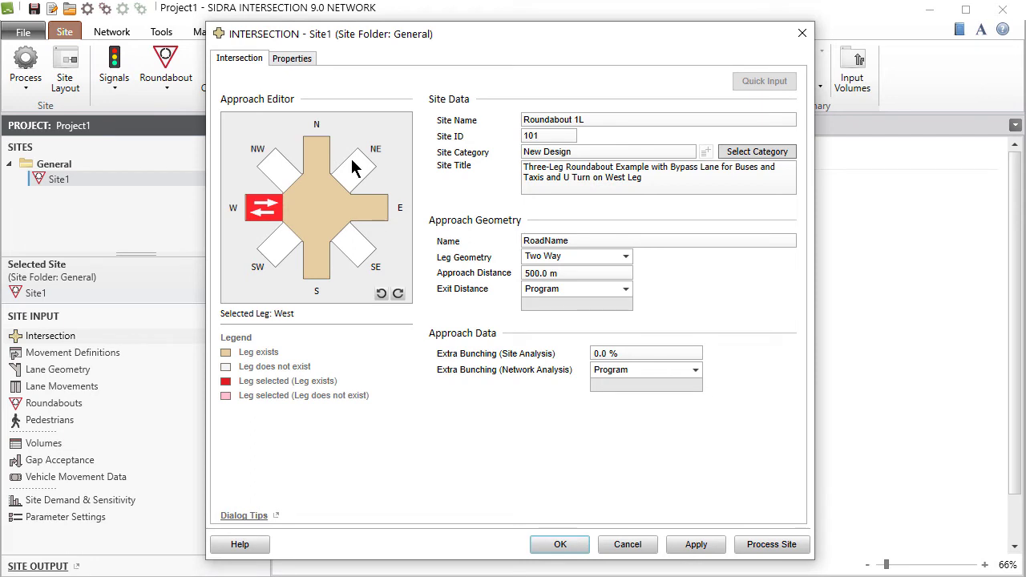
{"action": "left_click", "coordinate": [354, 168]}
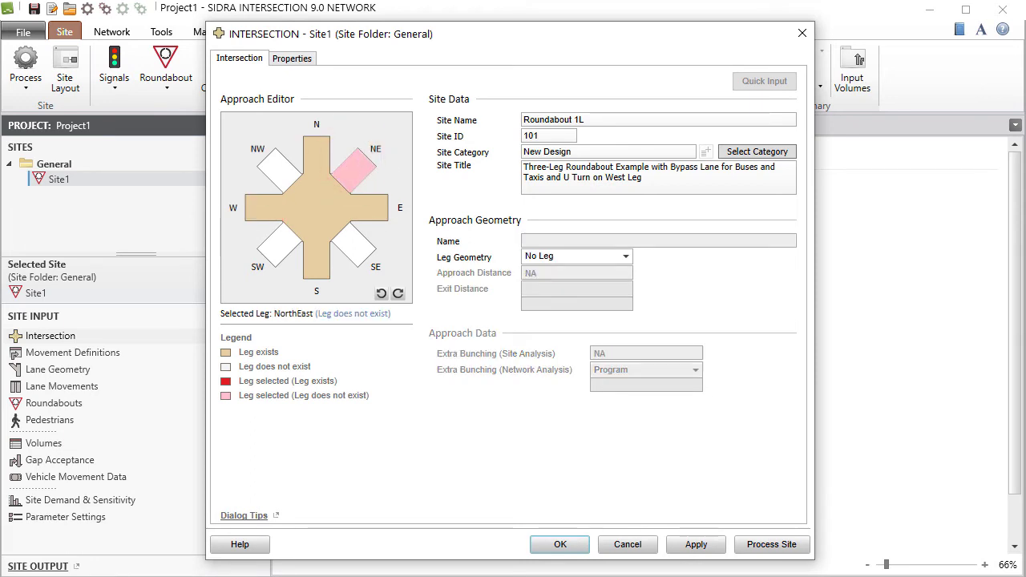
{"action": "left_click", "coordinate": [316, 260]}
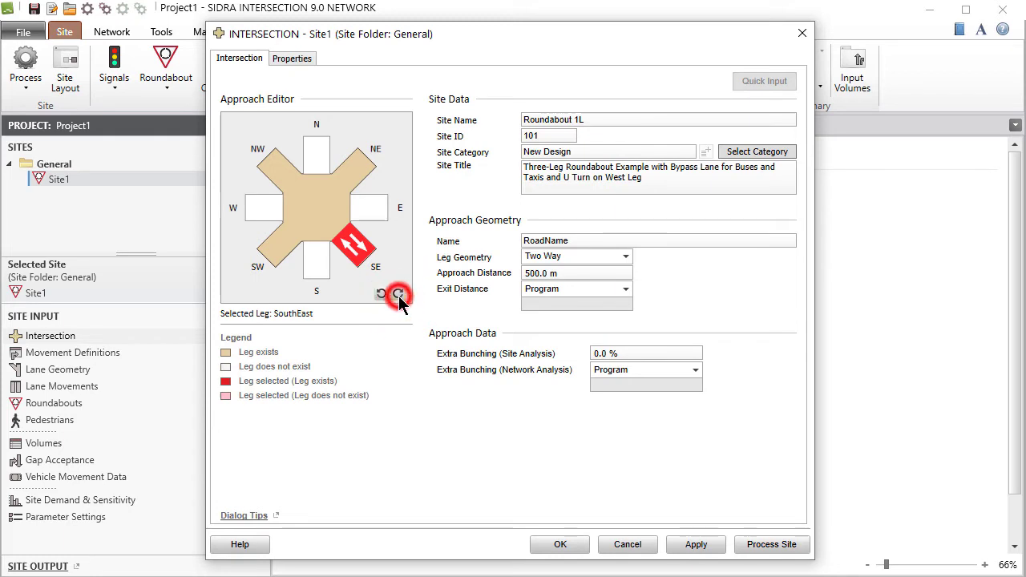
{"action": "left_click", "coordinate": [398, 293]}
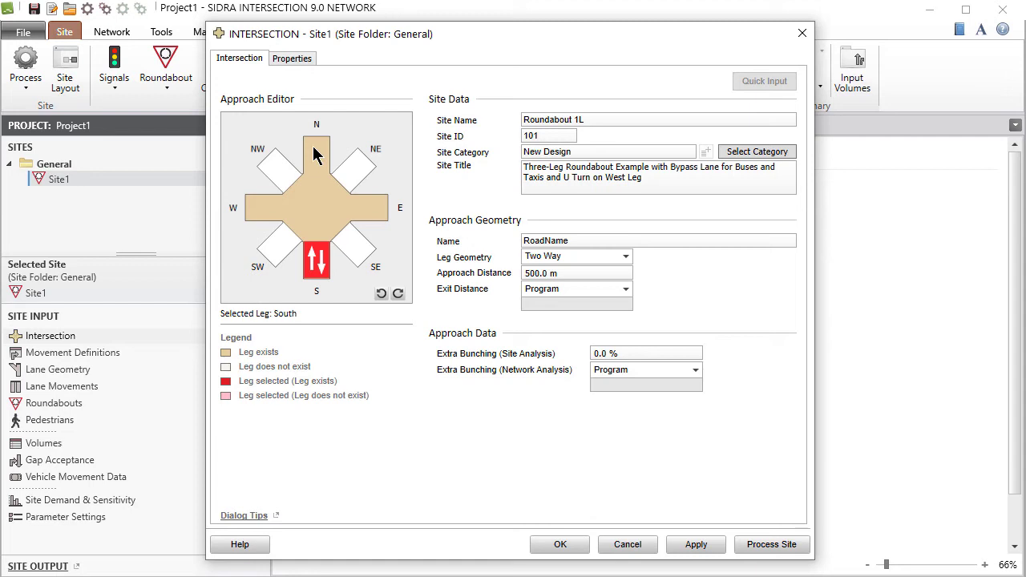
- Set the north leg's geometry to No Leg to form a T-intersection
{"action": "left_click", "coordinate": [317, 152]}
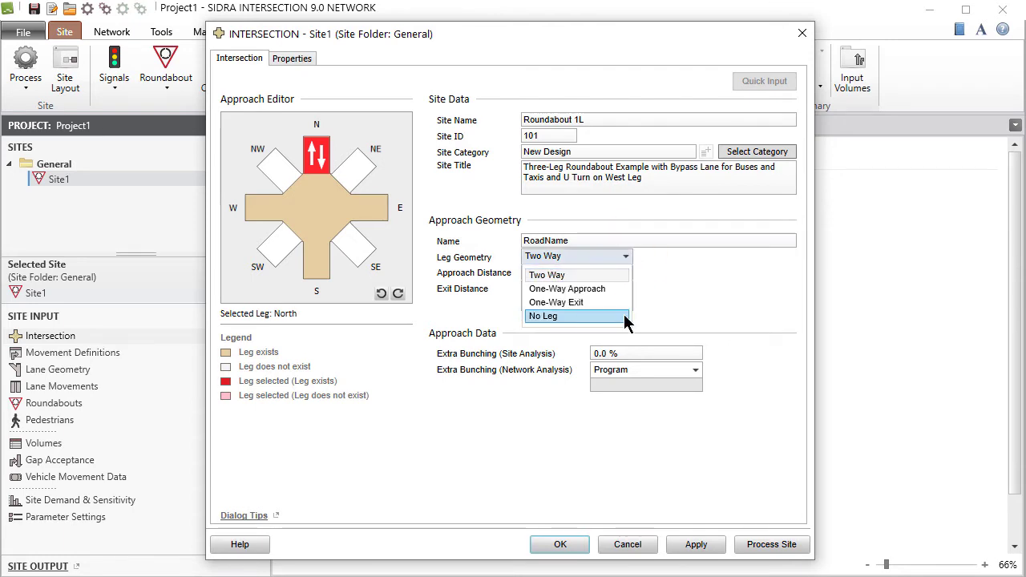
{"action": "left_click", "coordinate": [544, 316]}
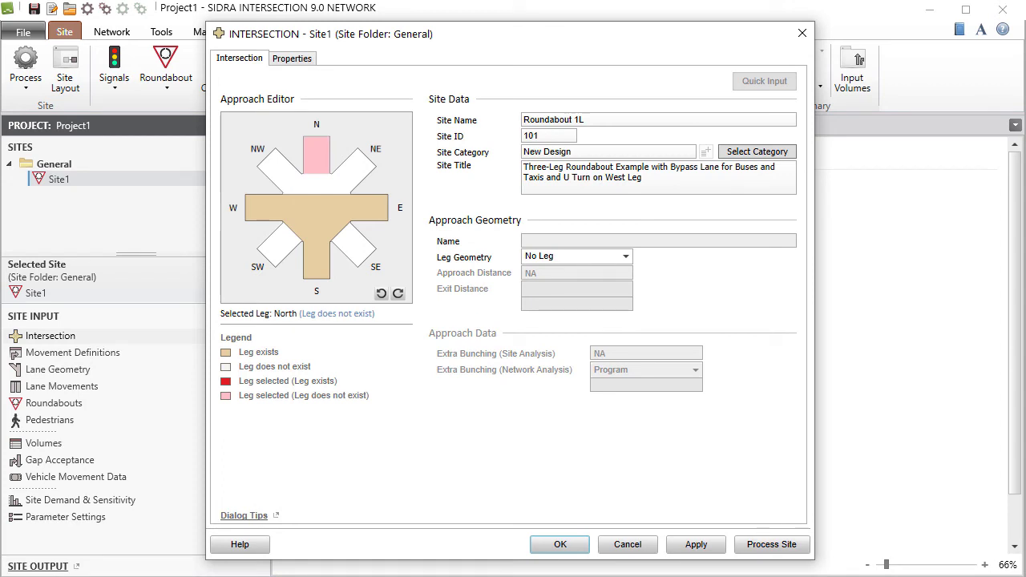
{"action": "mouse_move", "coordinate": [315, 156]}
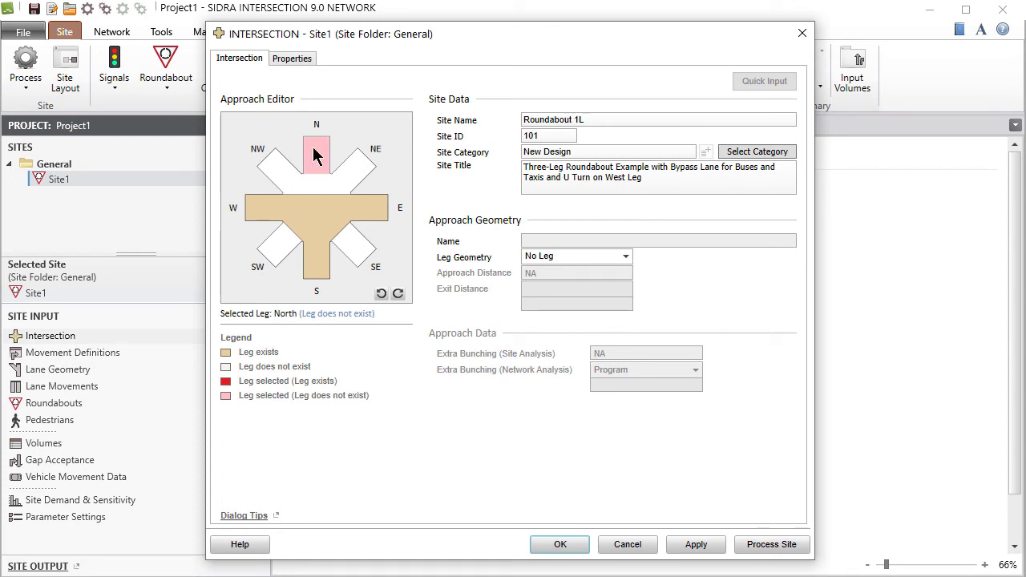
{"action": "right_click", "coordinate": [316, 148]}
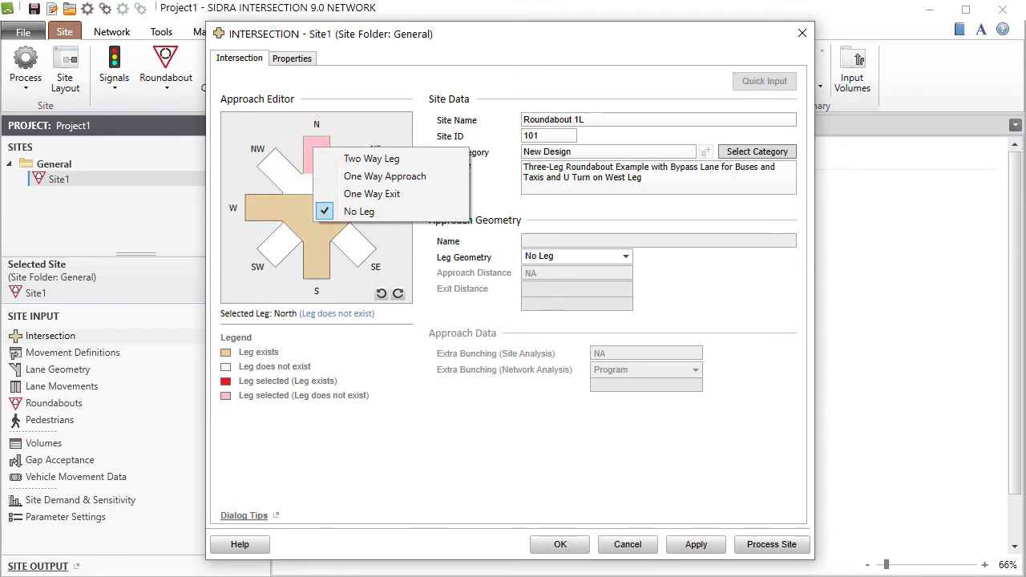
{"action": "left_click", "coordinate": [358, 211]}
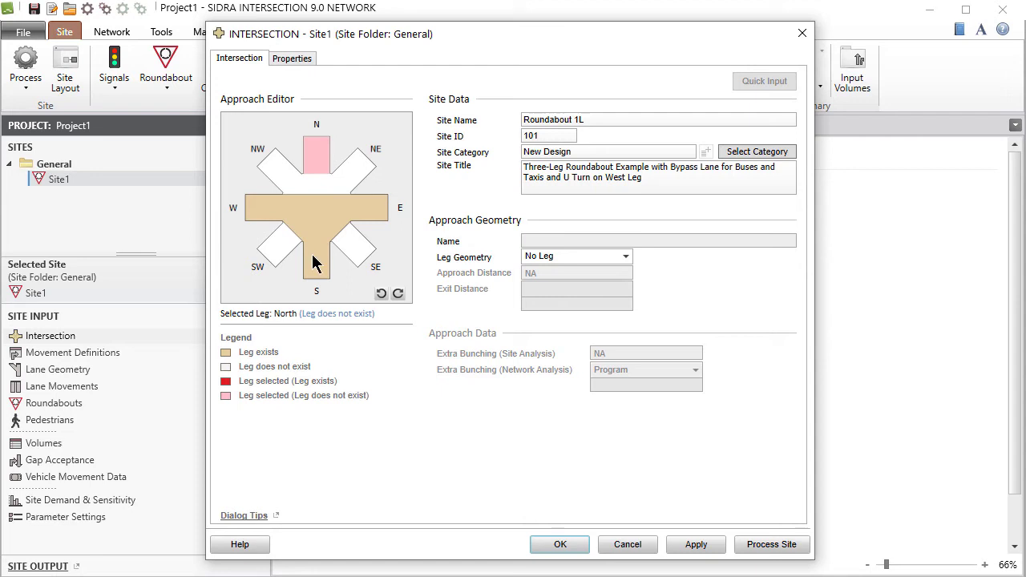
- Name the south leg Alpha Street and the east and west legs Gamma Street
{"action": "left_click", "coordinate": [315, 267]}
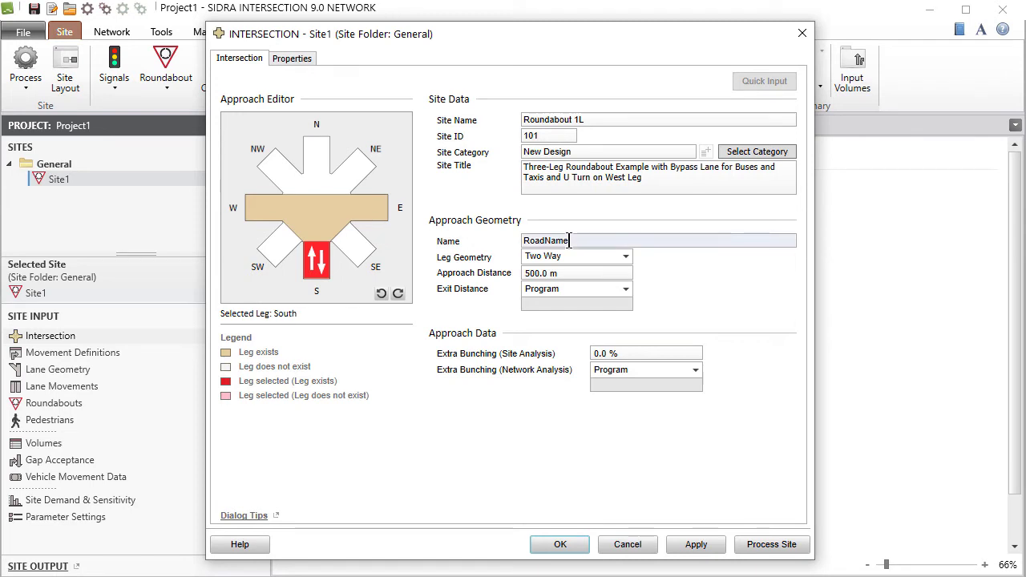
{"action": "left_click", "coordinate": [569, 240]}
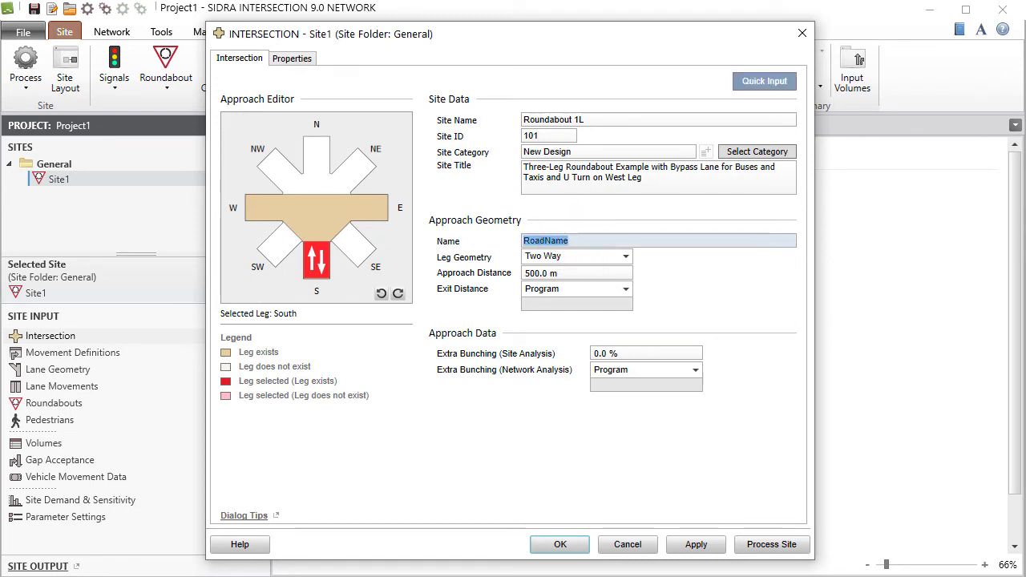
{"action": "type", "text": "Alpha Street"}
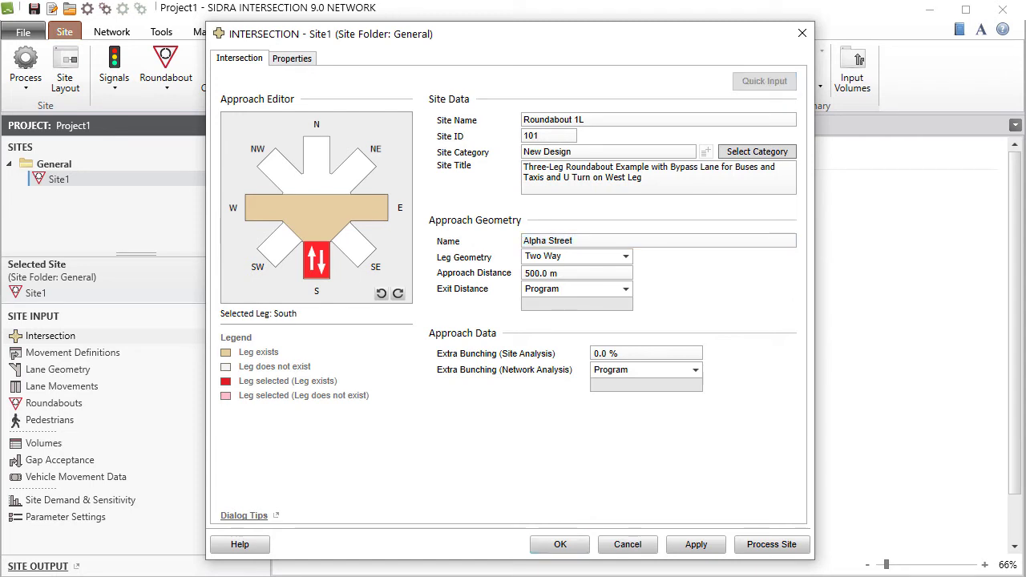
{"action": "left_click", "coordinate": [369, 207]}
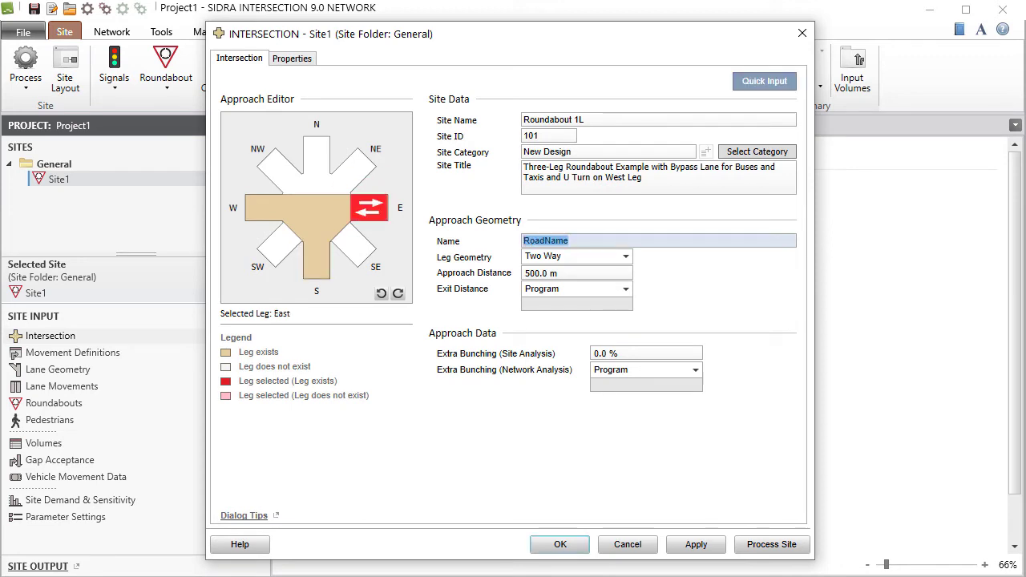
{"action": "type", "text": "Gamma Street"}
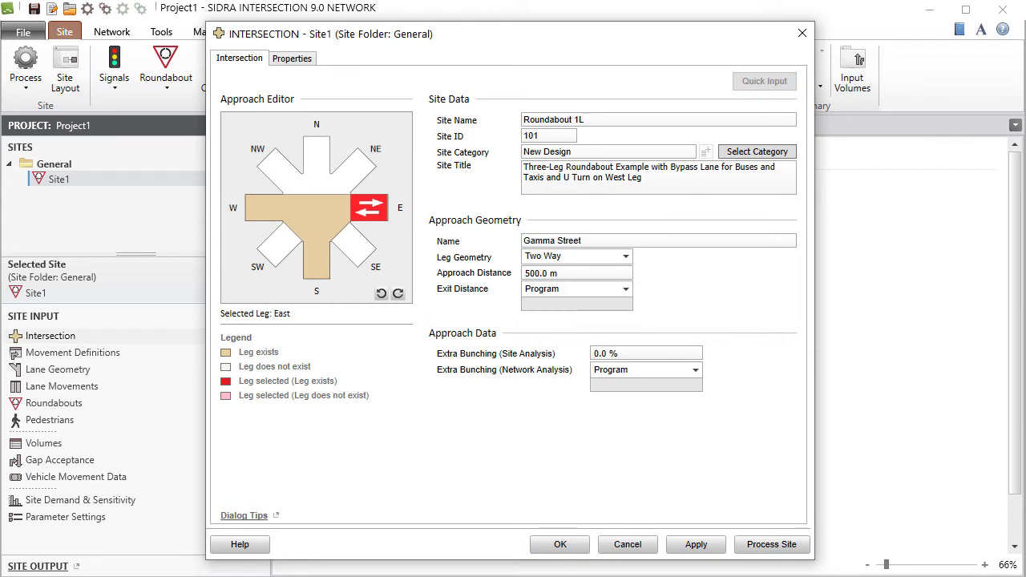
{"action": "left_click", "coordinate": [262, 207]}
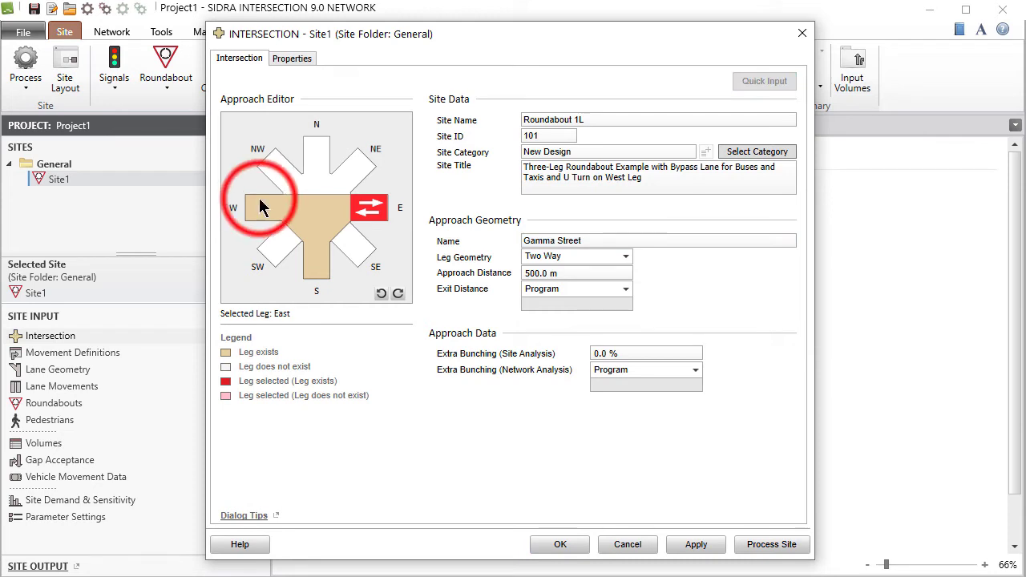
{"action": "left_click", "coordinate": [264, 208]}
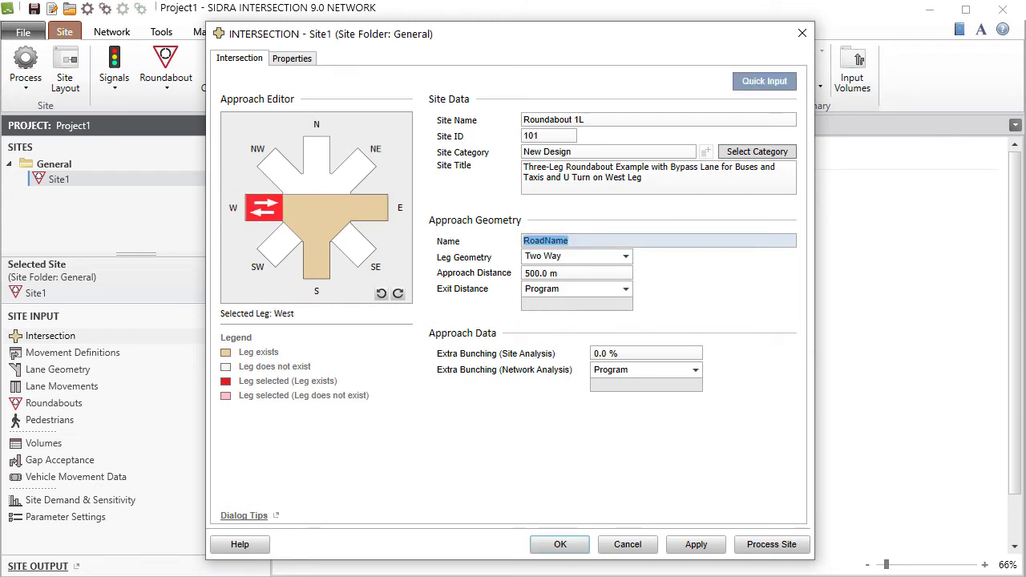
{"action": "type", "text": "Gamma Street"}
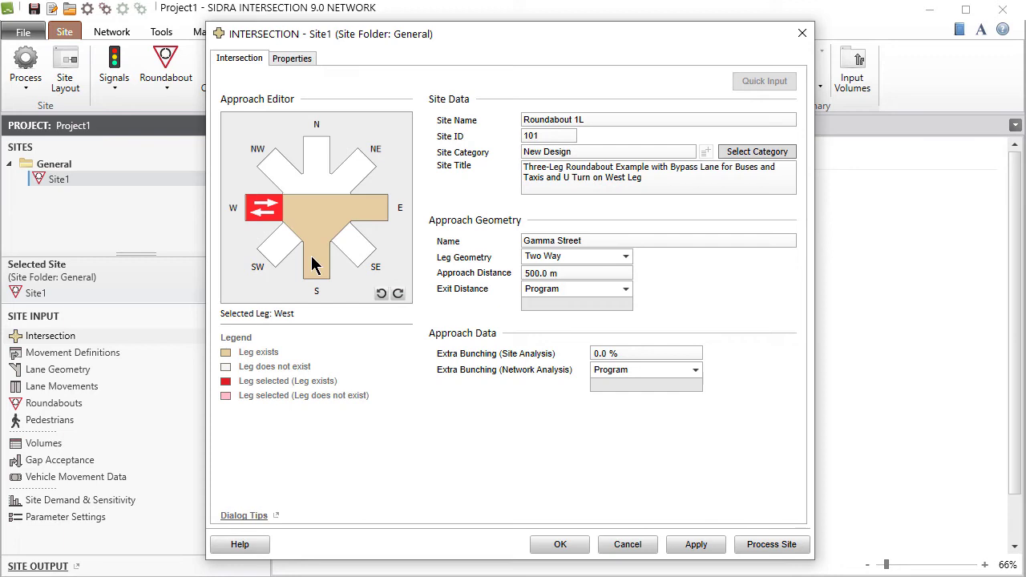
- Enter 300 m as Alpha Street's approach distance
{"action": "left_click", "coordinate": [316, 261]}
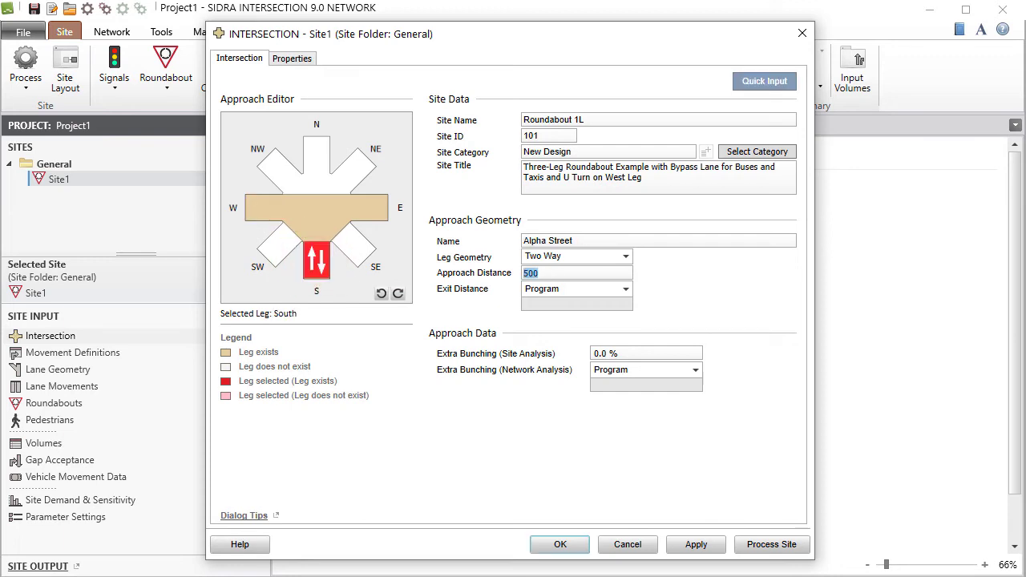
{"action": "type", "text": "300.0 m"}
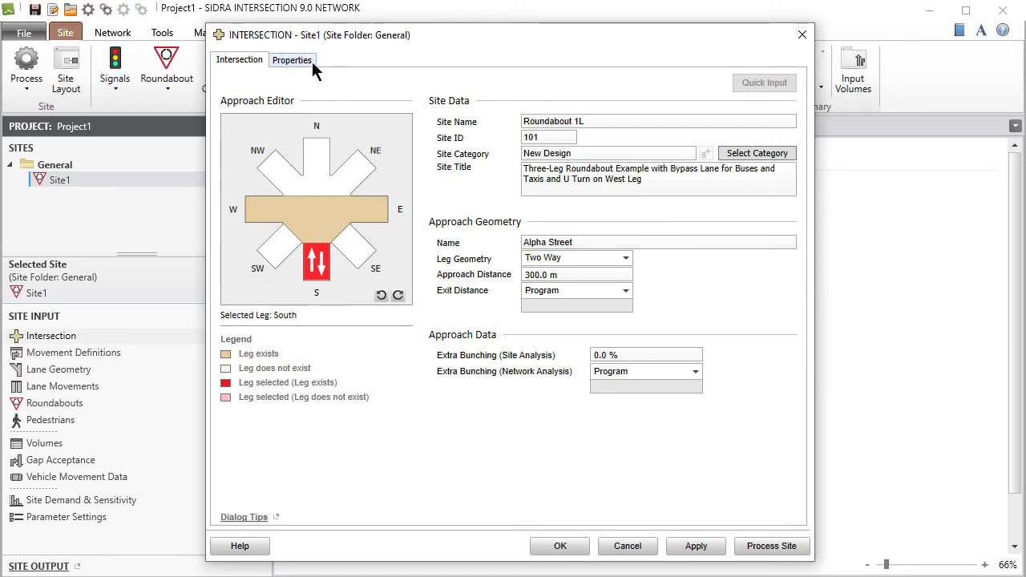
- Enter the tutorial roundabout description under Properties > Site Information and accept the dialog
{"action": "left_click", "coordinate": [292, 59]}
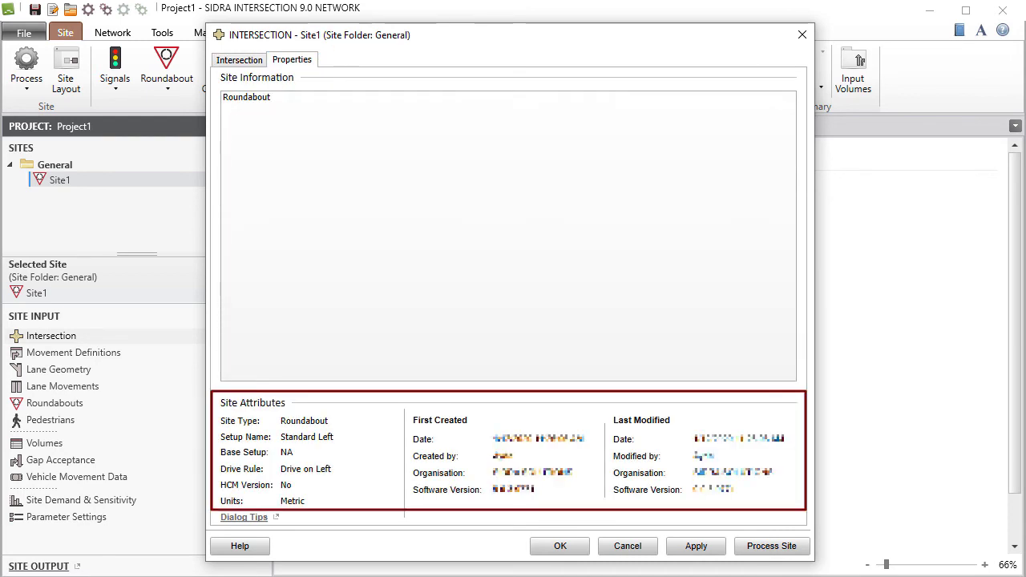
{"action": "left_click", "coordinate": [246, 97]}
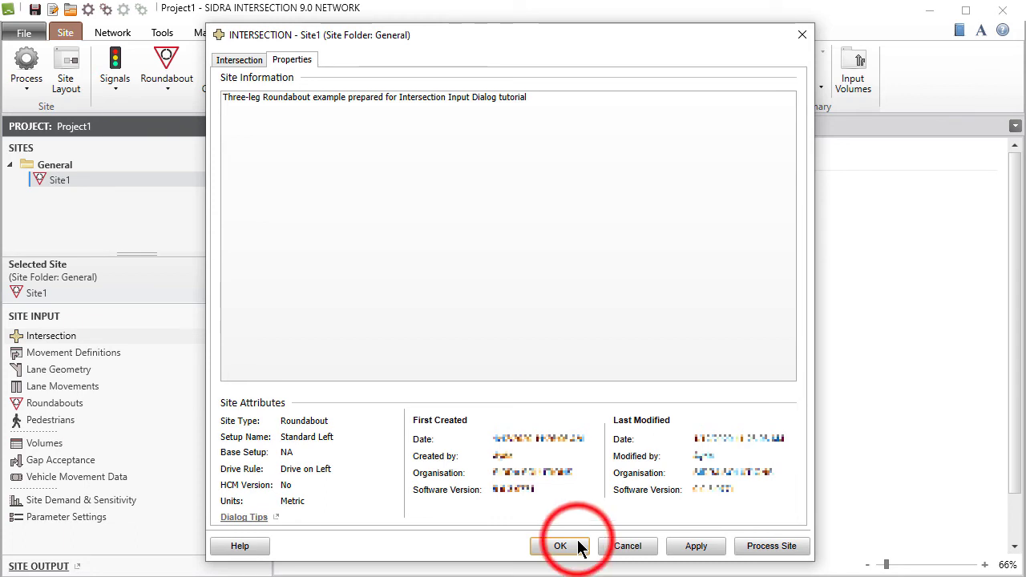
{"action": "left_click", "coordinate": [561, 546]}
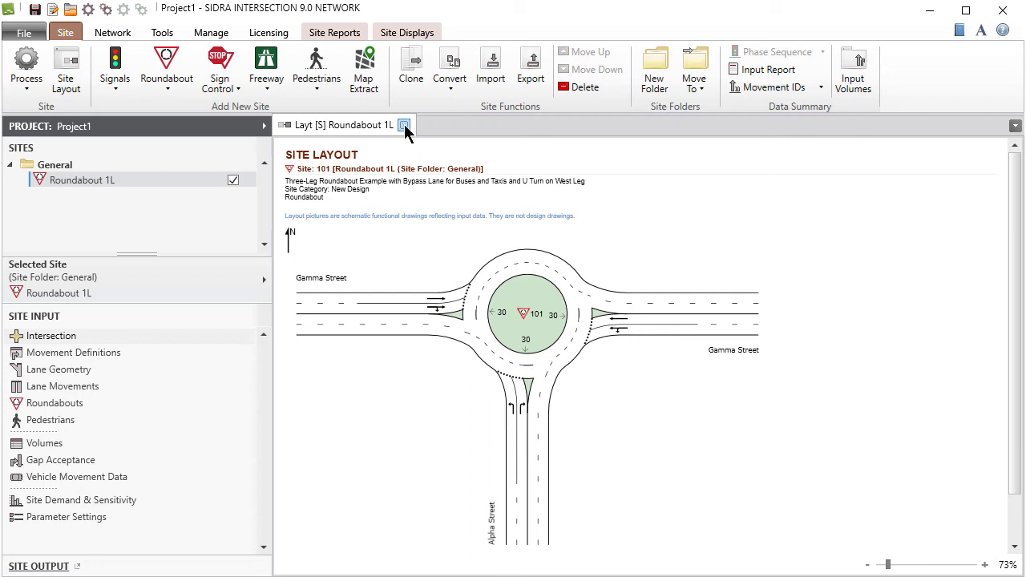
- Close the layout view and save the project as Site Input 1L in SI9 Projects
{"action": "left_click", "coordinate": [405, 124]}
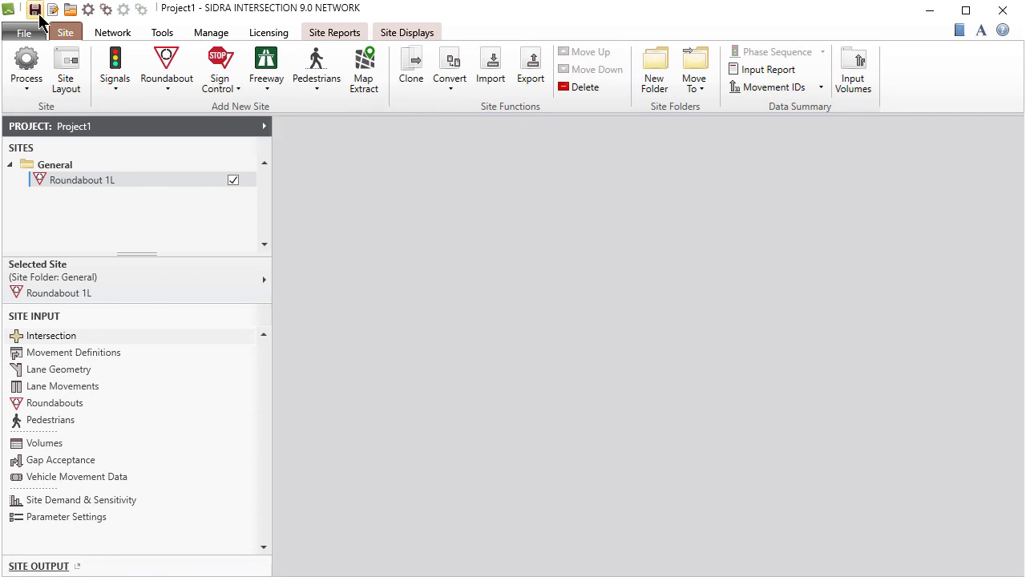
{"action": "left_click", "coordinate": [35, 9]}
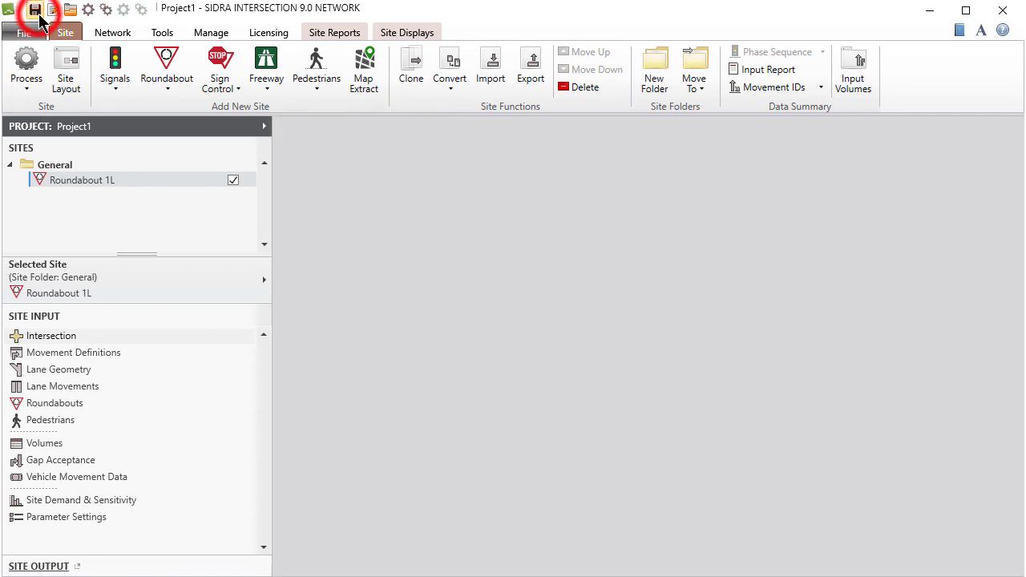
{"action": "left_click", "coordinate": [34, 8]}
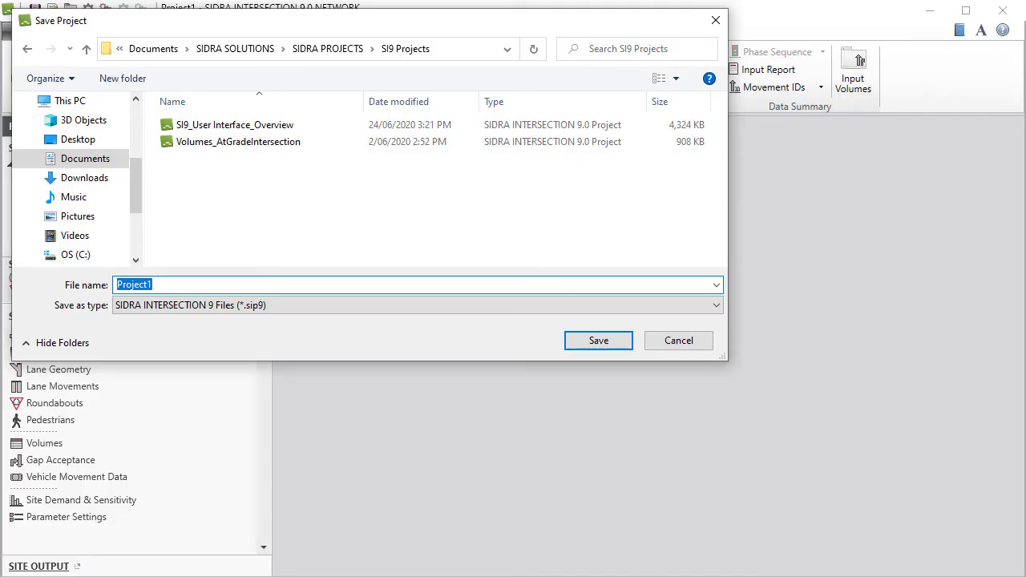
{"action": "type", "text": "Site Input 1L"}
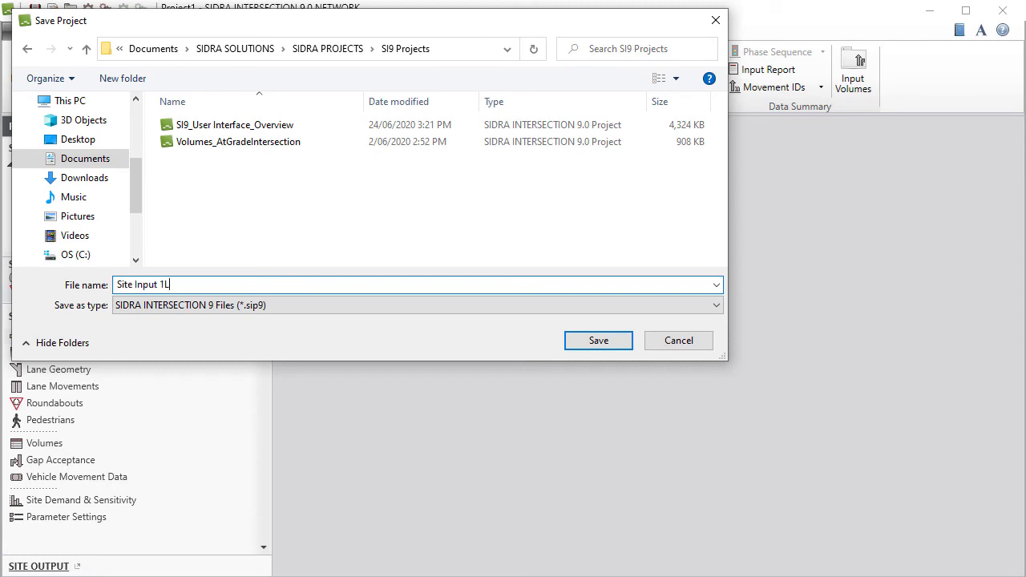
{"action": "mouse_move", "coordinate": [598, 340]}
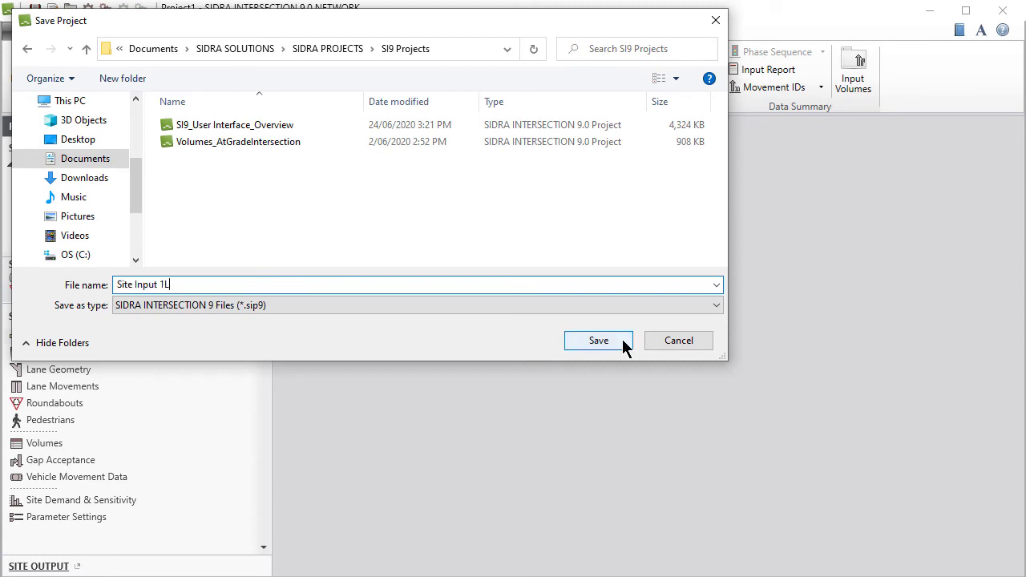
{"action": "left_click", "coordinate": [598, 340]}
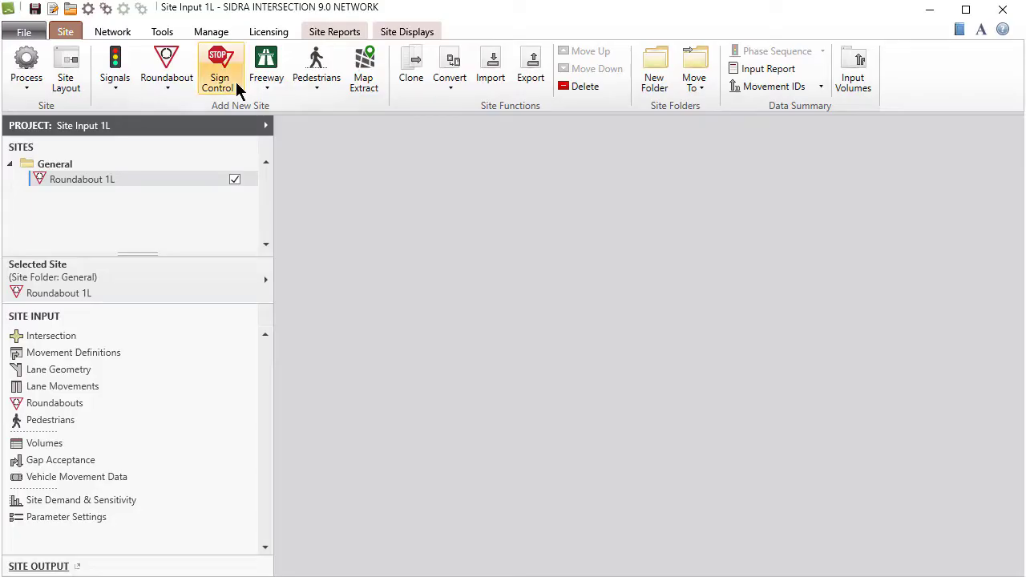
- Add a Stop (Two-Way) E-W Major Road site and display its layout
{"action": "left_click", "coordinate": [219, 66]}
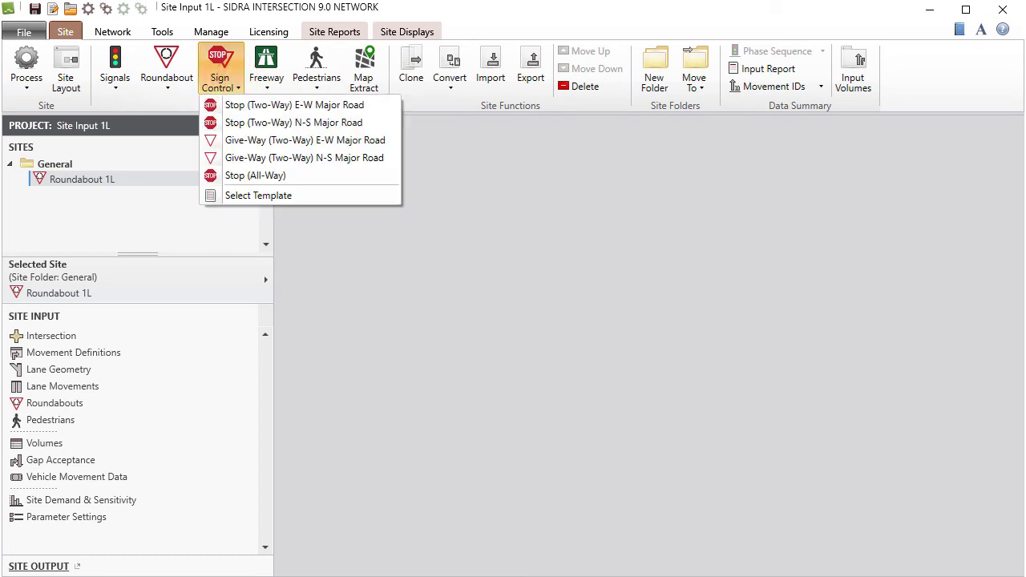
{"action": "mouse_move", "coordinate": [376, 104]}
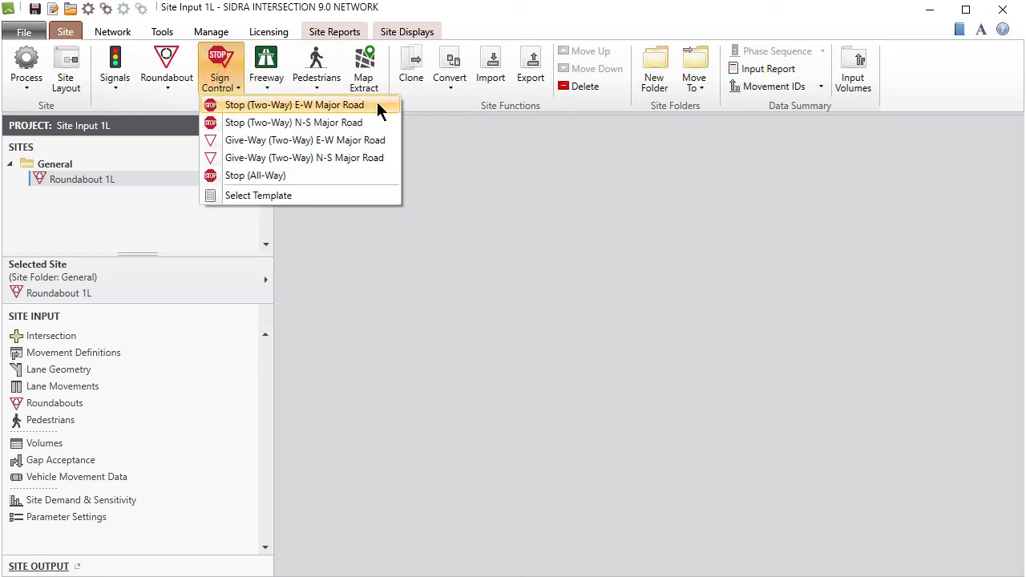
{"action": "left_click", "coordinate": [295, 105]}
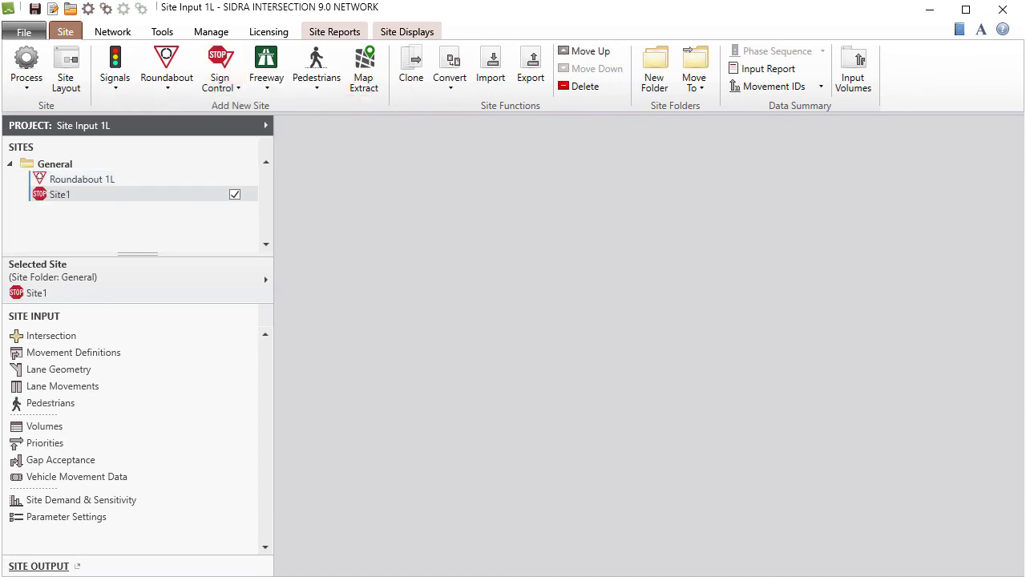
{"action": "mouse_move", "coordinate": [66, 68]}
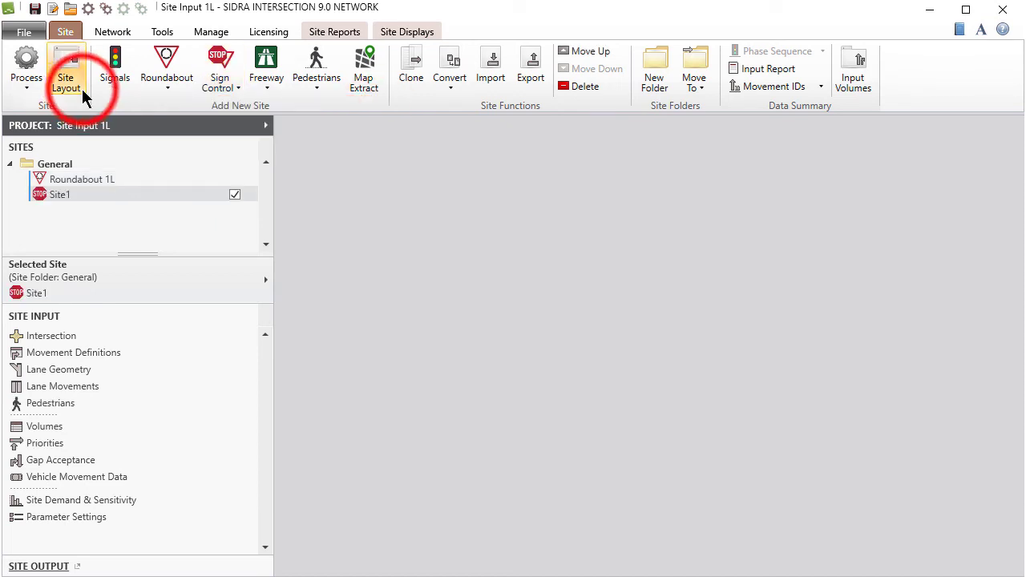
{"action": "left_click", "coordinate": [65, 68]}
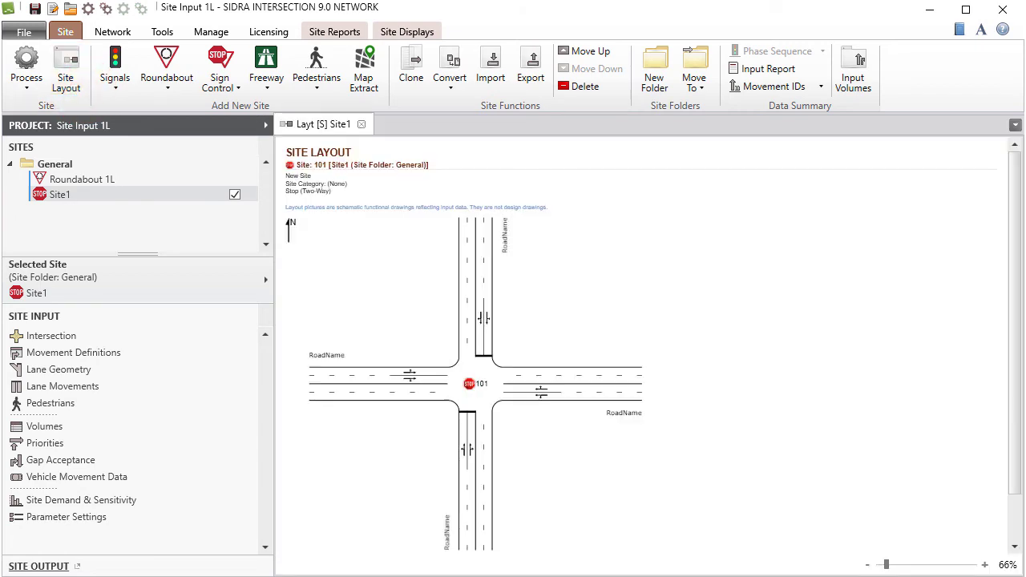
{"action": "mouse_move", "coordinate": [221, 341]}
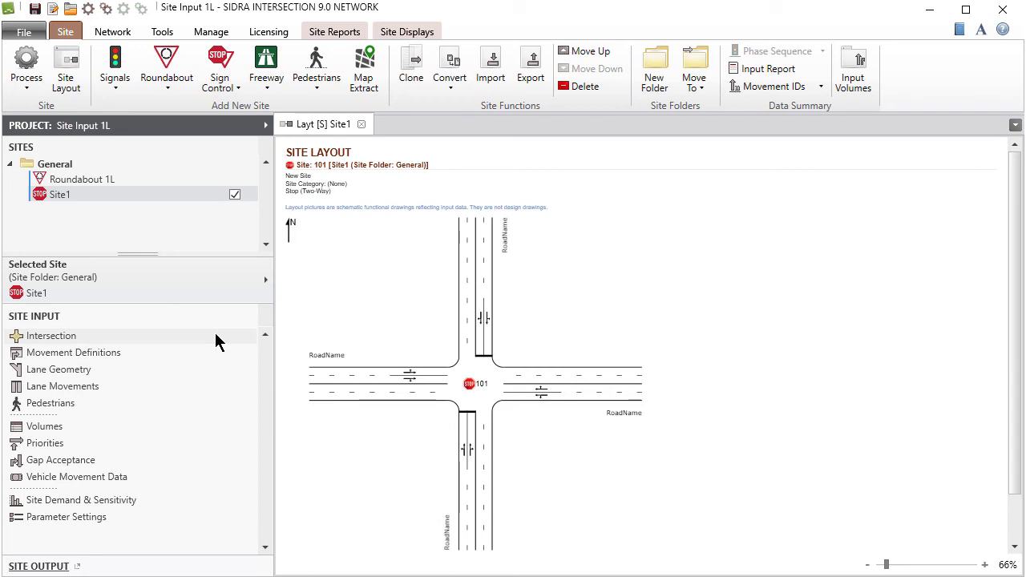
- Open the stop site's Intersection dialog and review the approach's sign control options
{"action": "left_click", "coordinate": [52, 335]}
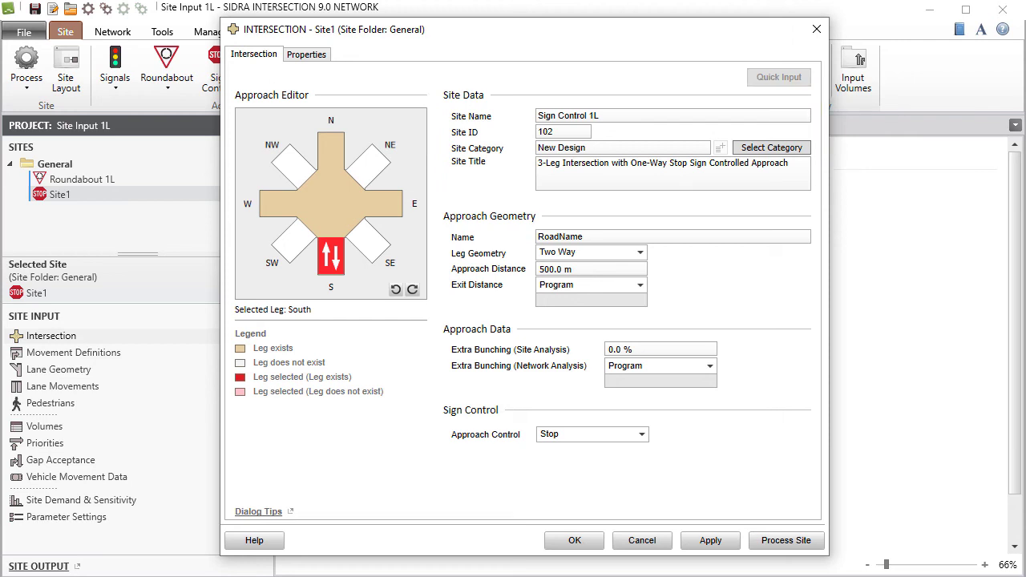
{"action": "left_click", "coordinate": [590, 252]}
{"action": "type", "text": "Side Street"}
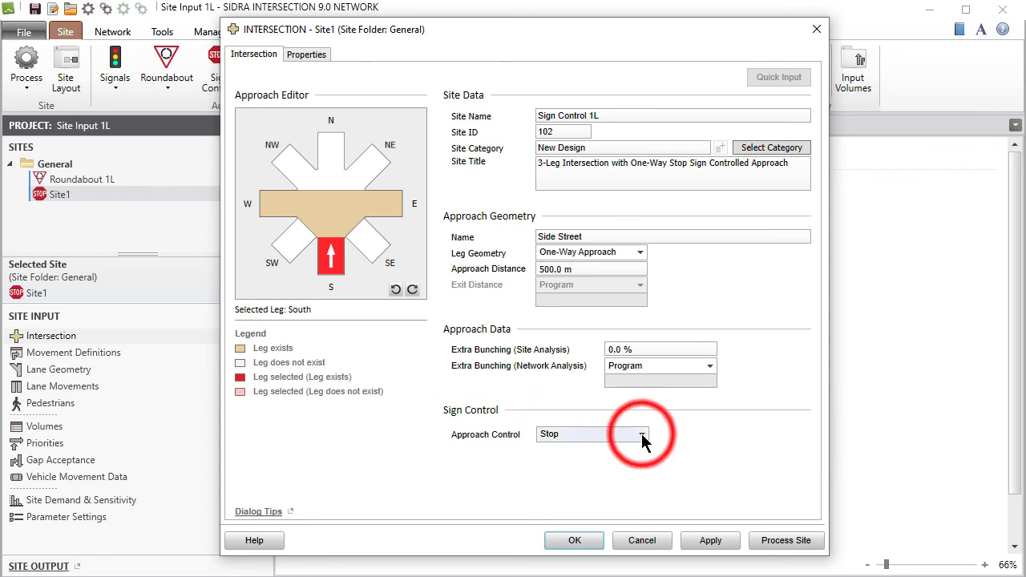
{"action": "left_click", "coordinate": [641, 434]}
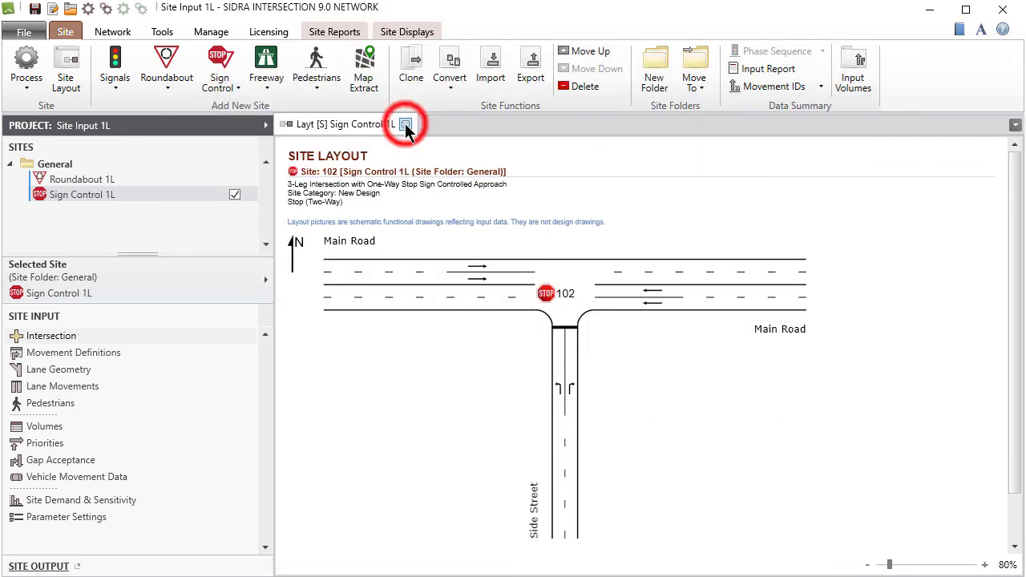
- Add a signalised at-grade intersection site, Site1, and display its four-leg layout
{"action": "left_click", "coordinate": [406, 125]}
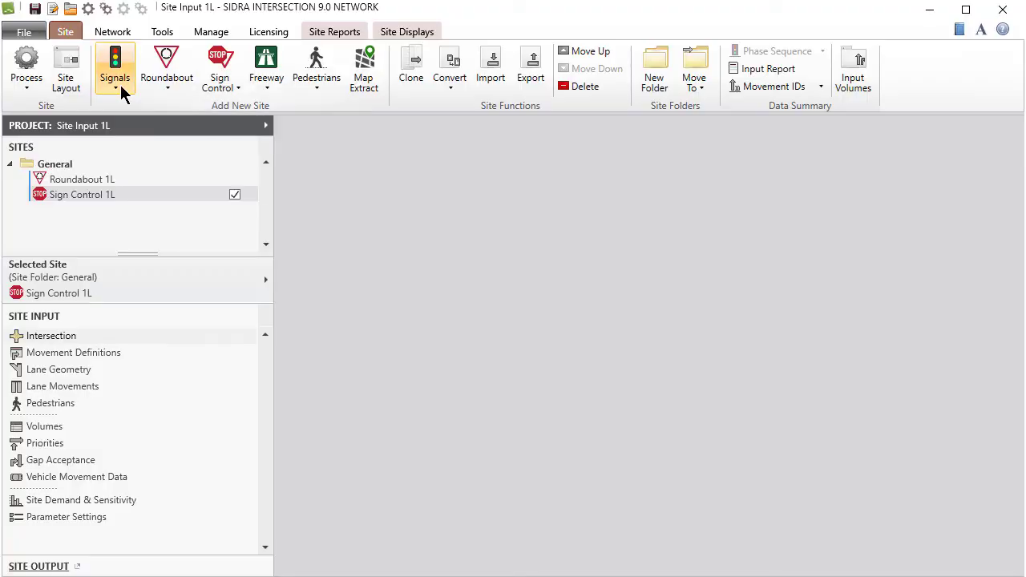
{"action": "left_click", "coordinate": [115, 69]}
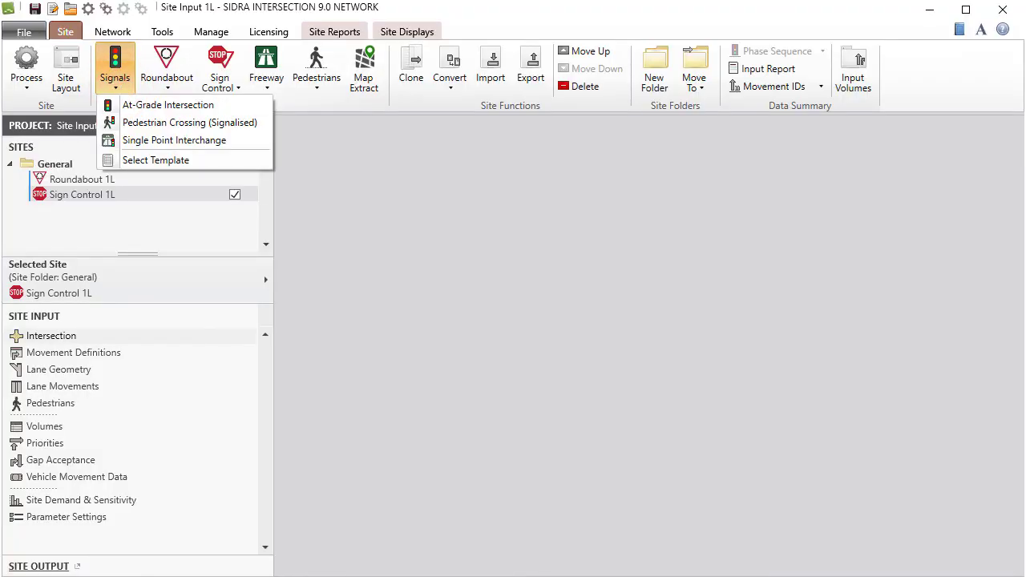
{"action": "mouse_move", "coordinate": [168, 104]}
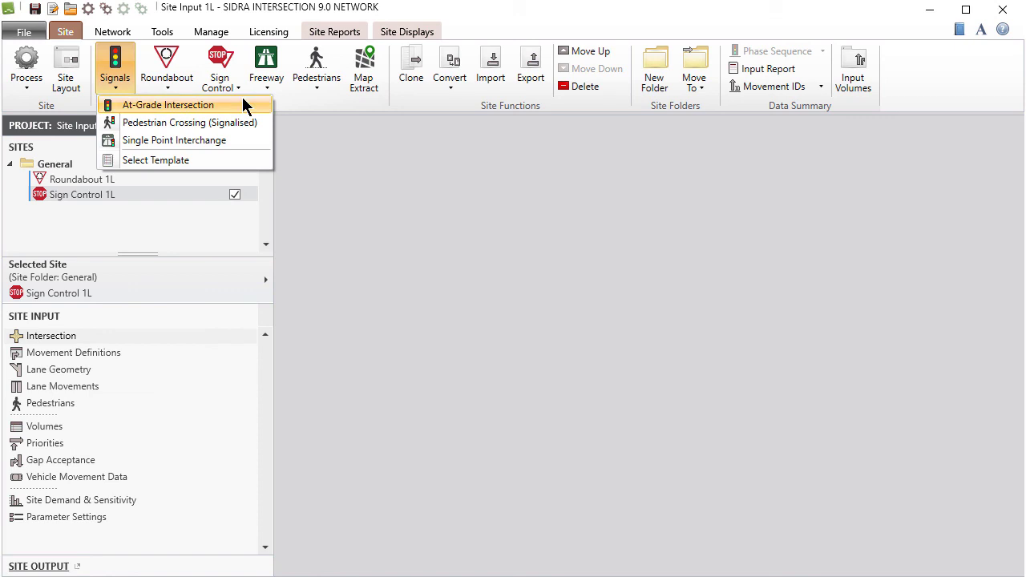
{"action": "left_click", "coordinate": [168, 105]}
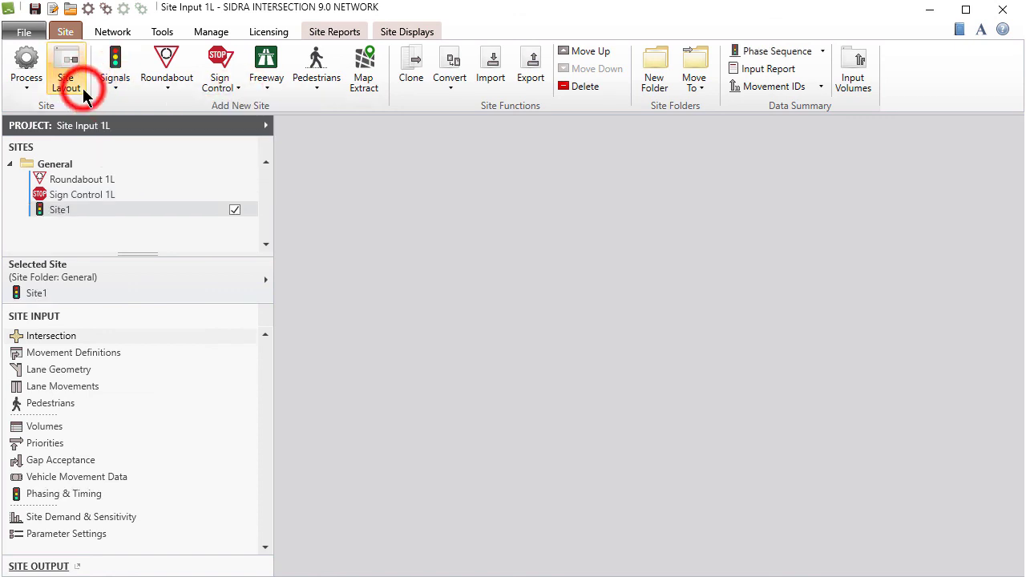
{"action": "left_click", "coordinate": [66, 68]}
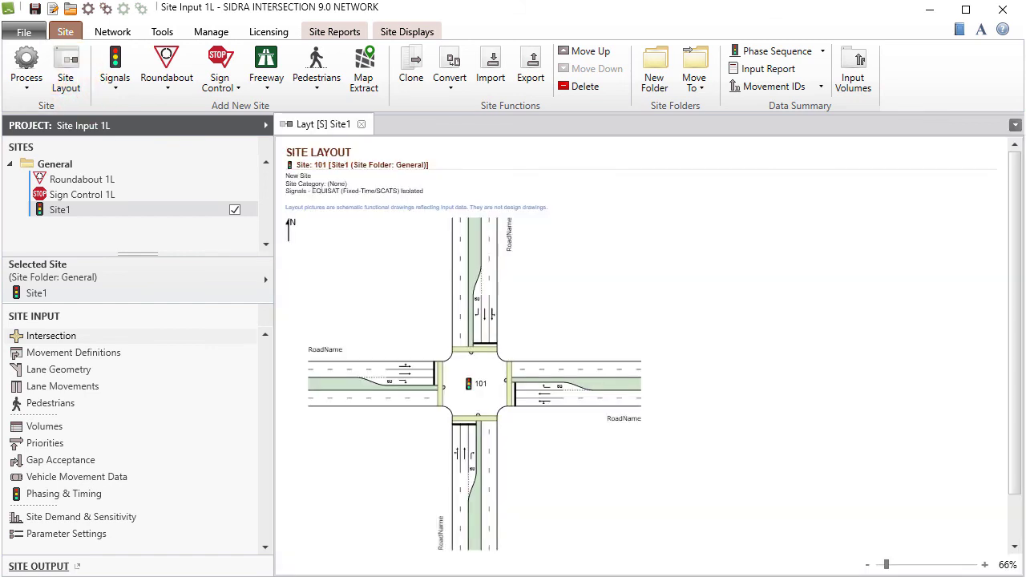
{"action": "right_click", "coordinate": [439, 229]}
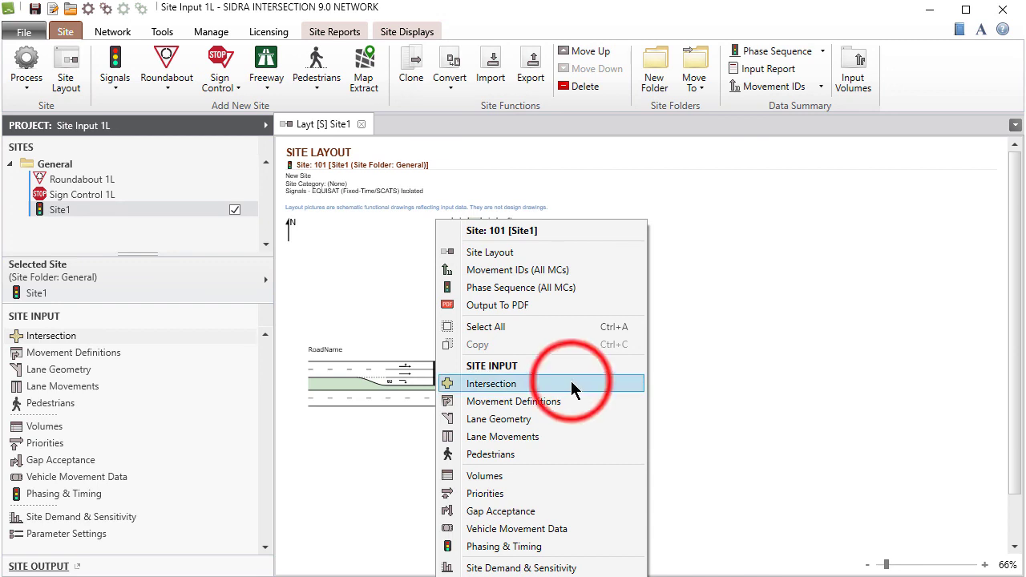
- In Site1's Intersection dialog, name the south leg 'Park Road' and set Area Type Factor 0.9
{"action": "left_click", "coordinate": [491, 383]}
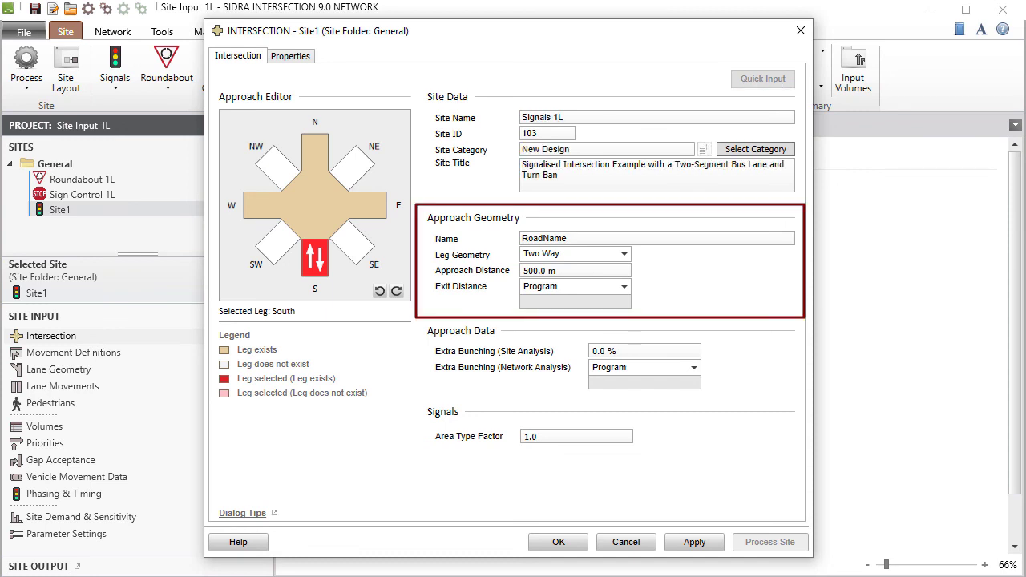
{"action": "type", "text": "Park Road"}
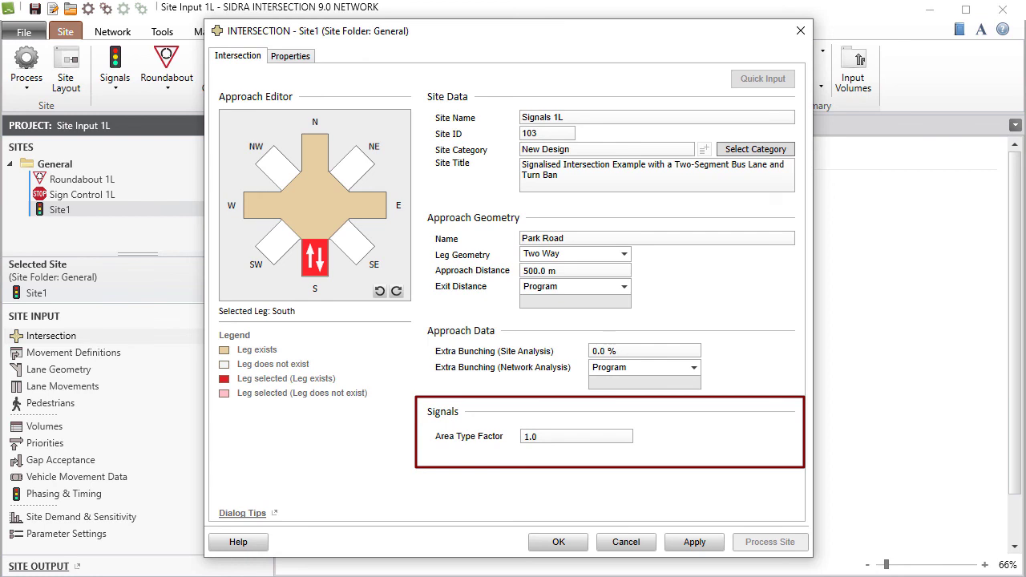
{"action": "type", "text": "0.9"}
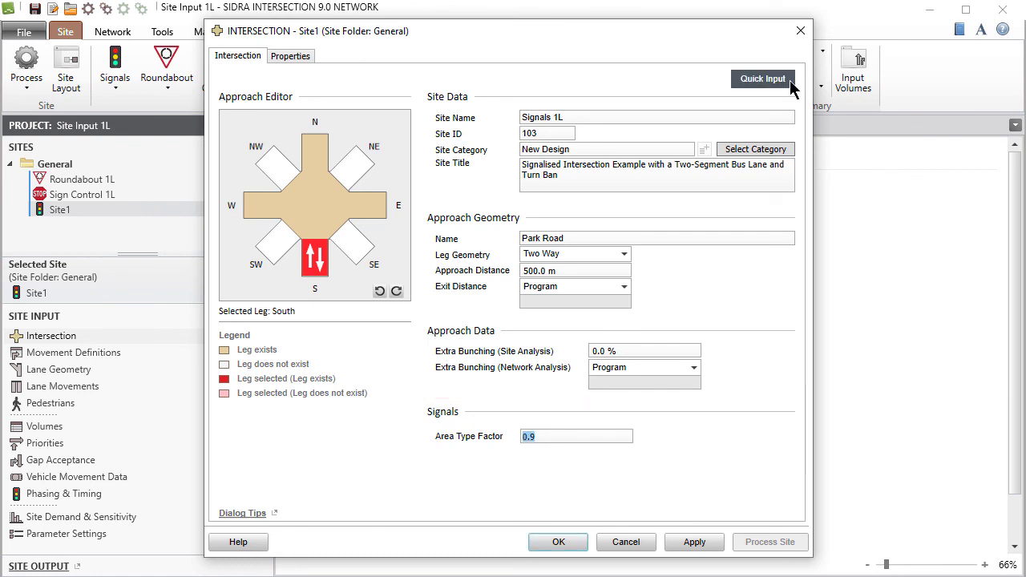
- Use Quick Input with Site (All Legs) to copy the 0.9 factor to every leg
{"action": "left_click", "coordinate": [762, 79]}
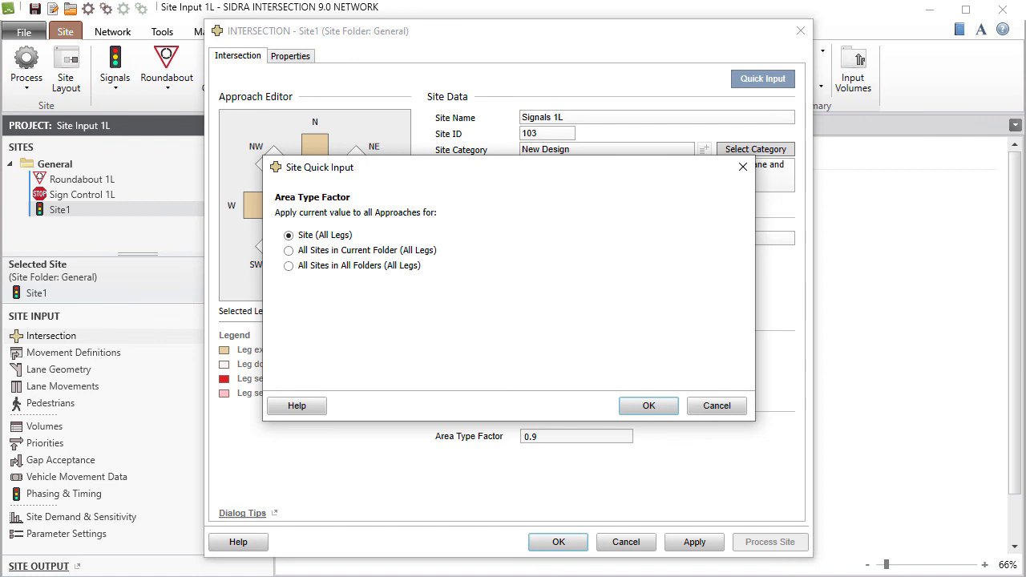
{"action": "left_click", "coordinate": [648, 406]}
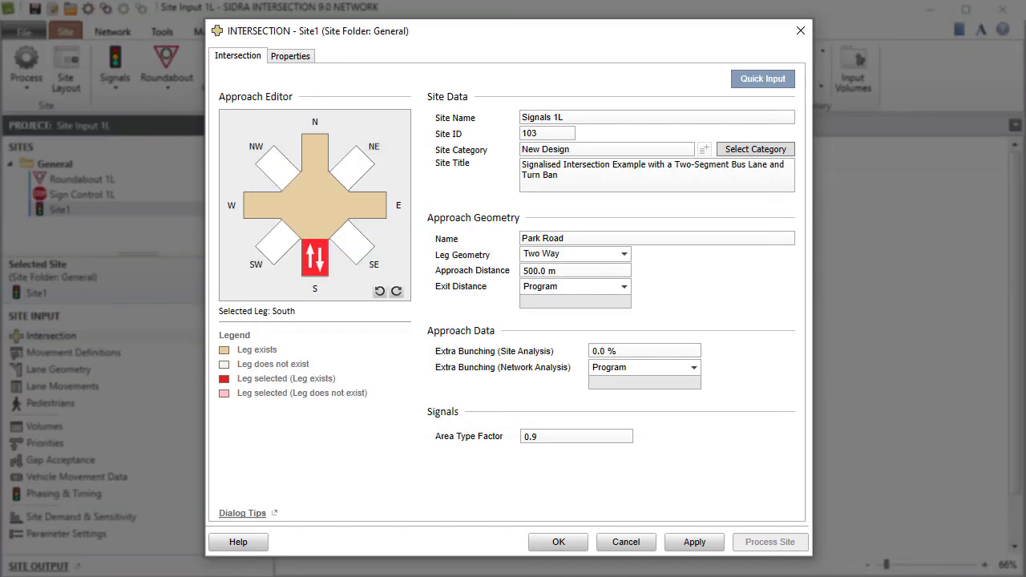